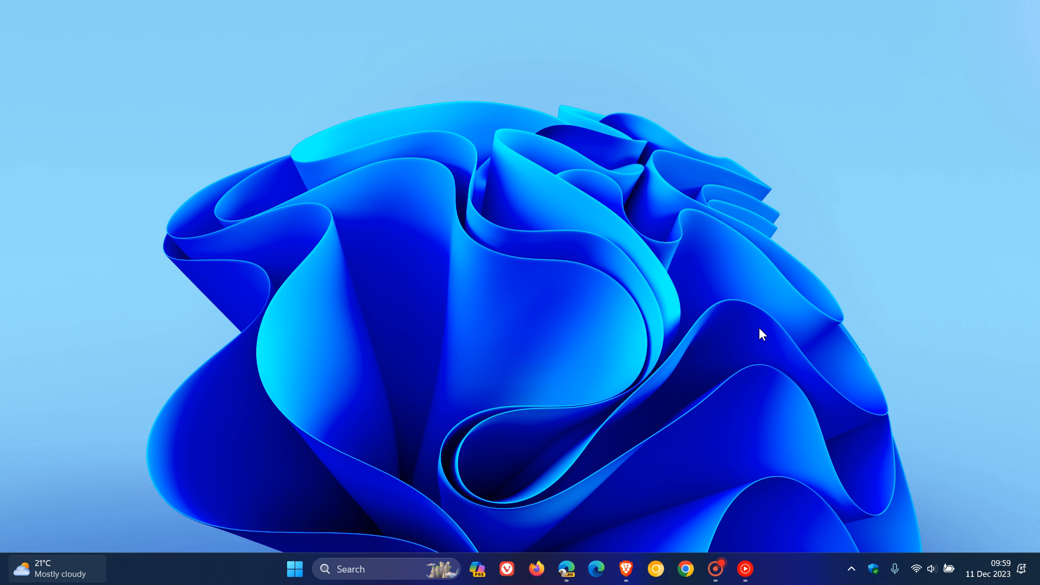
{"action": "mouse_move", "coordinate": [751, 331]}
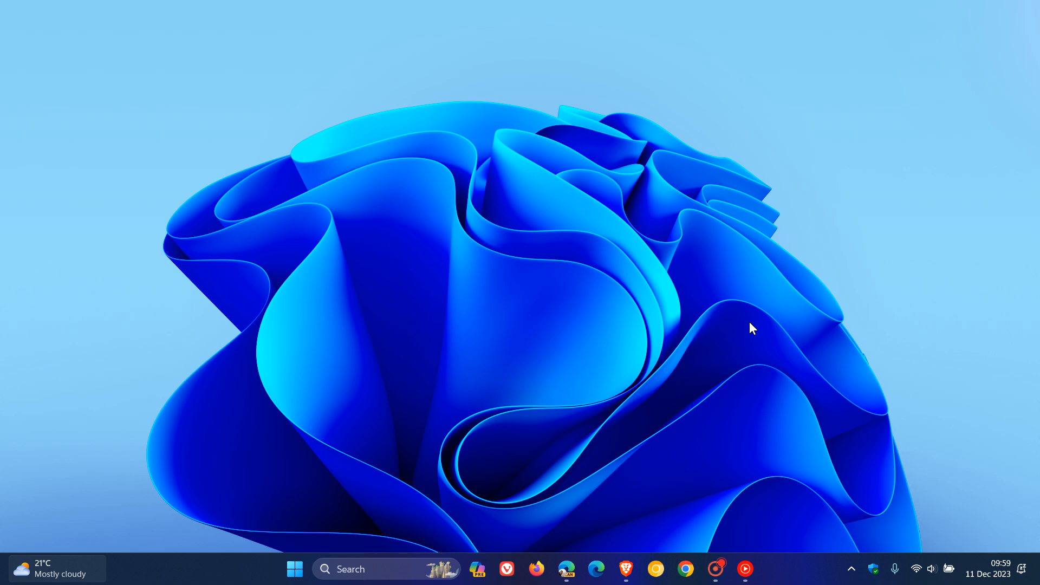
{"action": "mouse_move", "coordinate": [741, 288]}
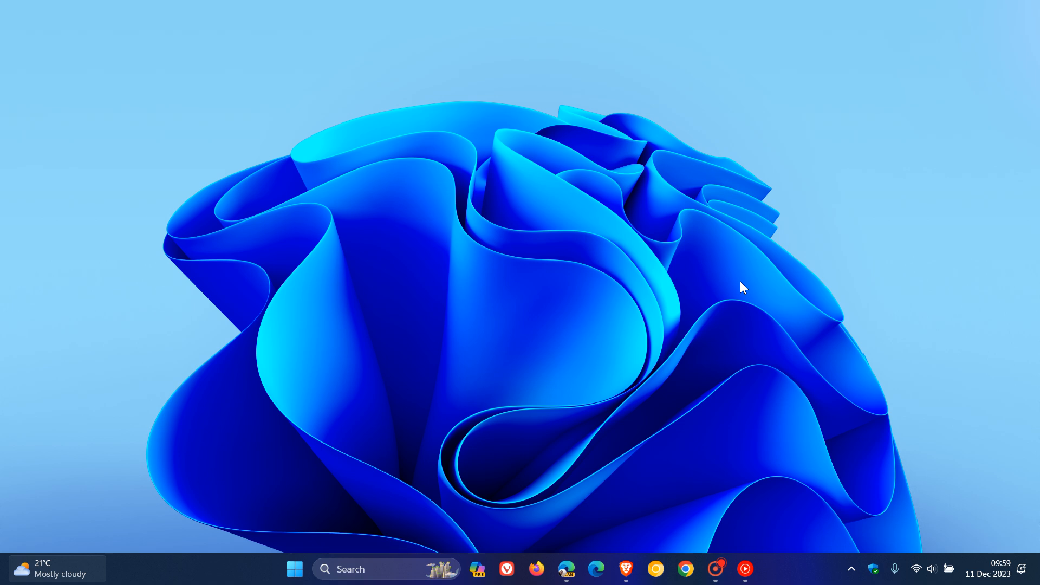
{"action": "mouse_move", "coordinate": [605, 145]}
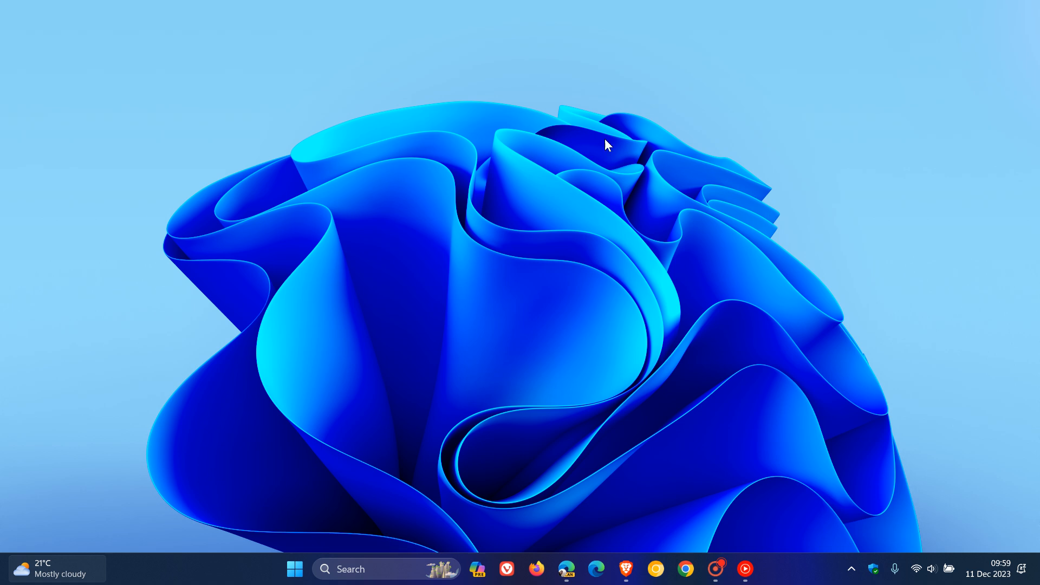
{"action": "mouse_move", "coordinate": [746, 258]}
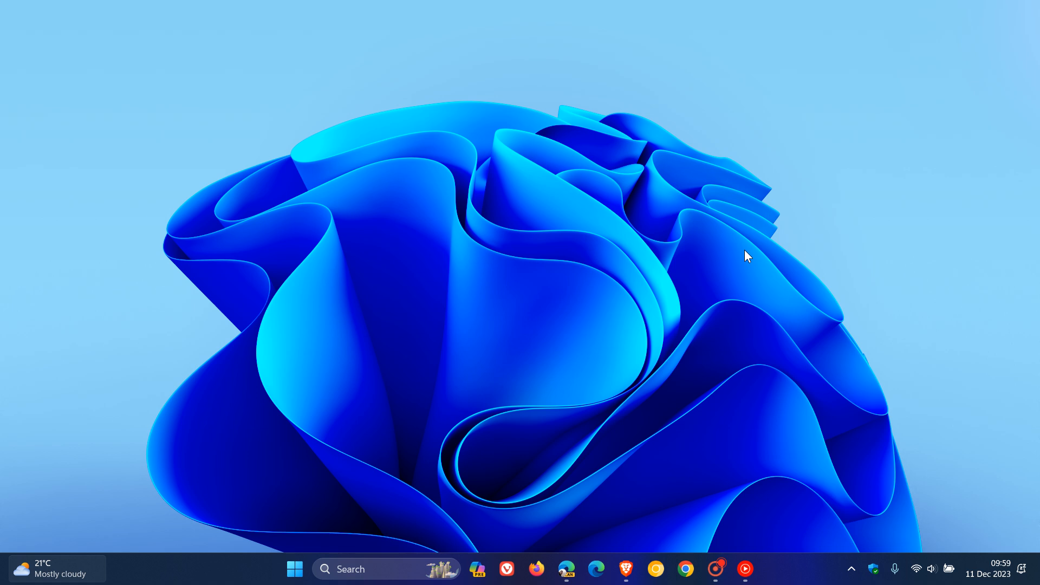
{"action": "mouse_move", "coordinate": [607, 556]}
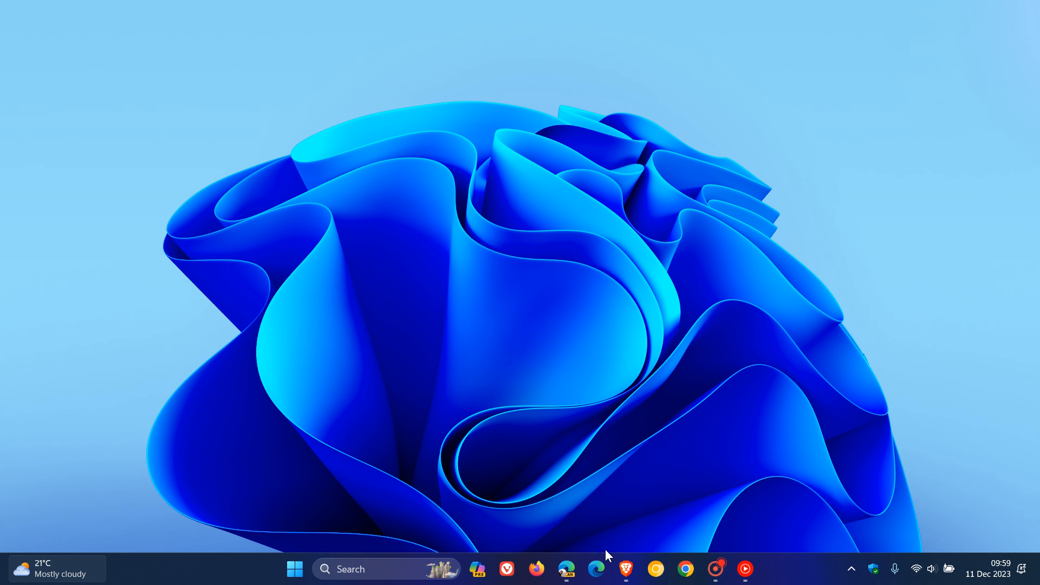
Bring up Brave on the Windows 365 Boot fast-switch sign-in screenshot.
{"action": "left_click", "coordinate": [623, 569]}
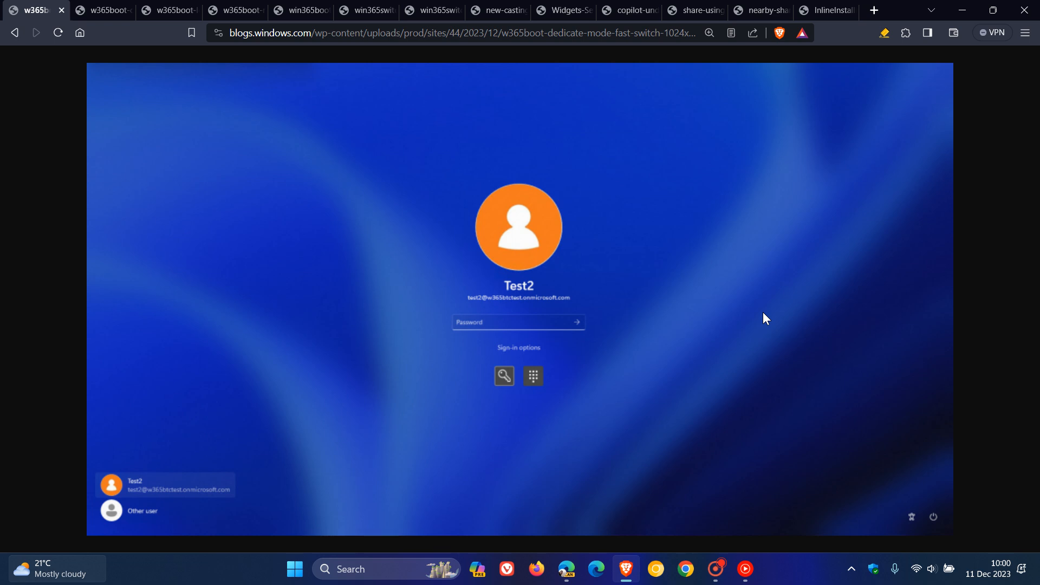
{"action": "mouse_move", "coordinate": [716, 335]}
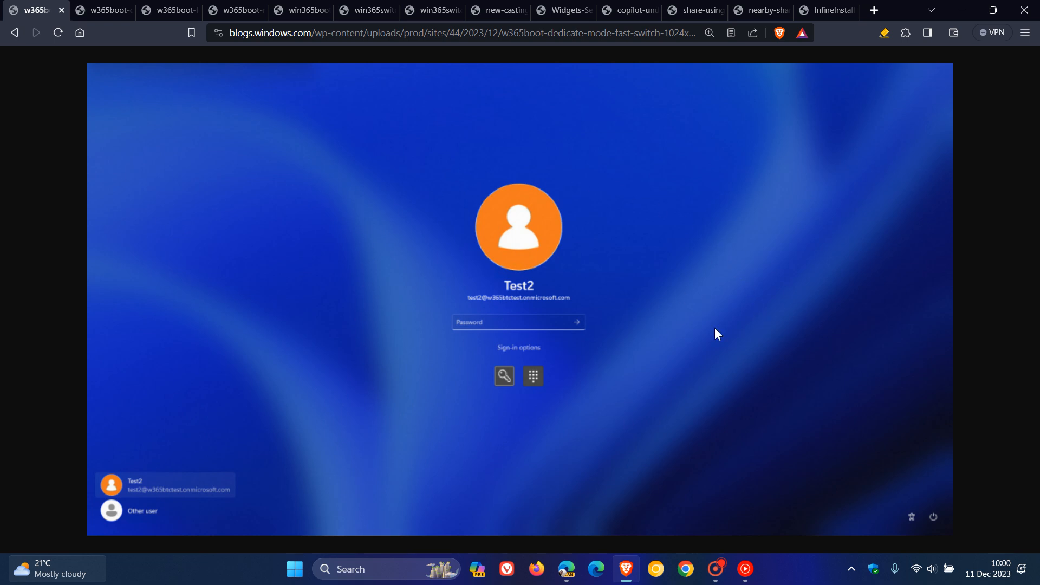
{"action": "mouse_move", "coordinate": [720, 283]}
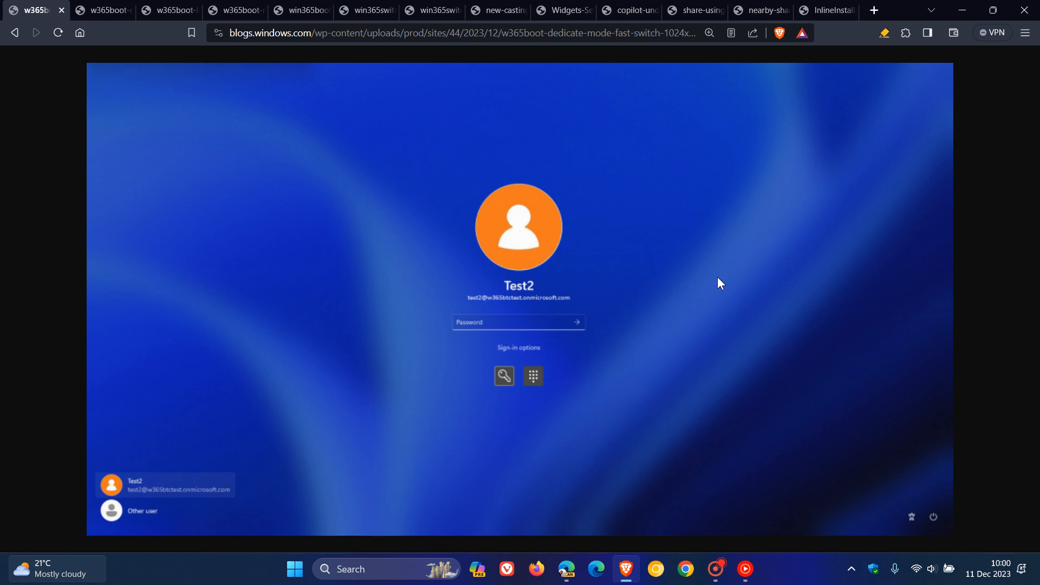
Switch to the custom-logo Windows 365 Boot sign-in screenshot.
{"action": "left_click", "coordinate": [106, 9]}
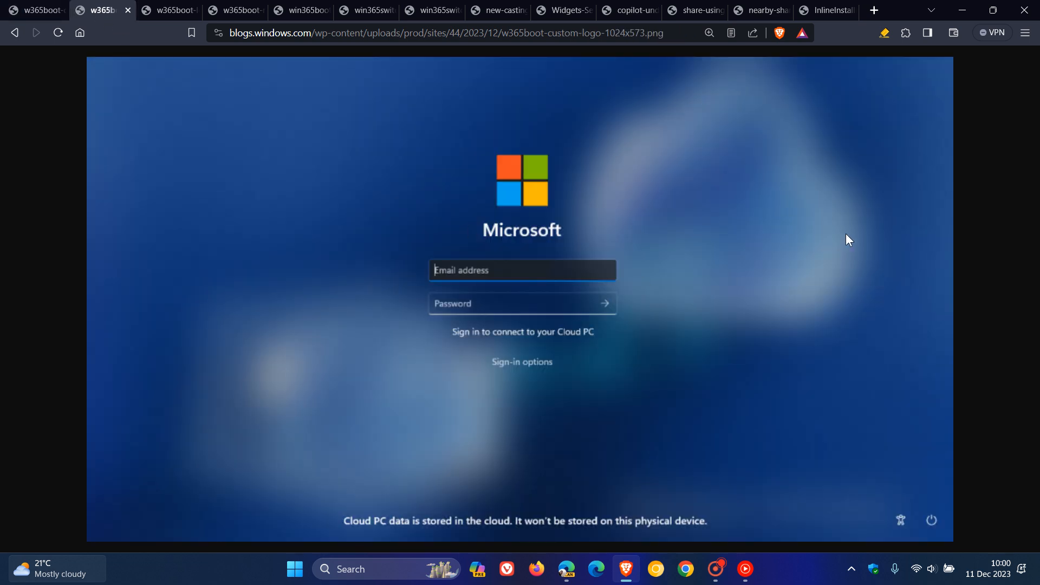
{"action": "mouse_move", "coordinate": [895, 243]}
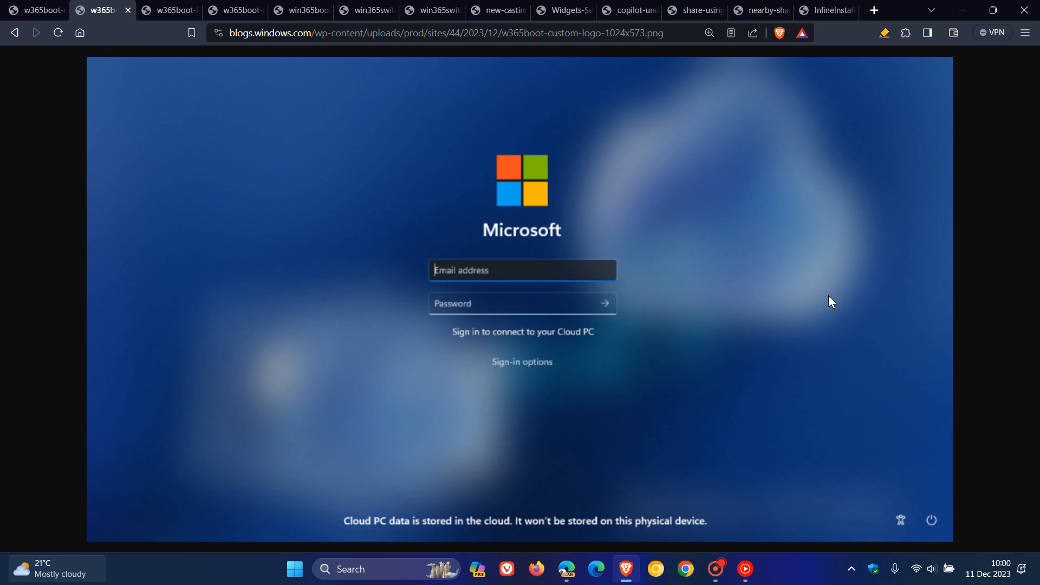
{"action": "mouse_move", "coordinate": [830, 297]}
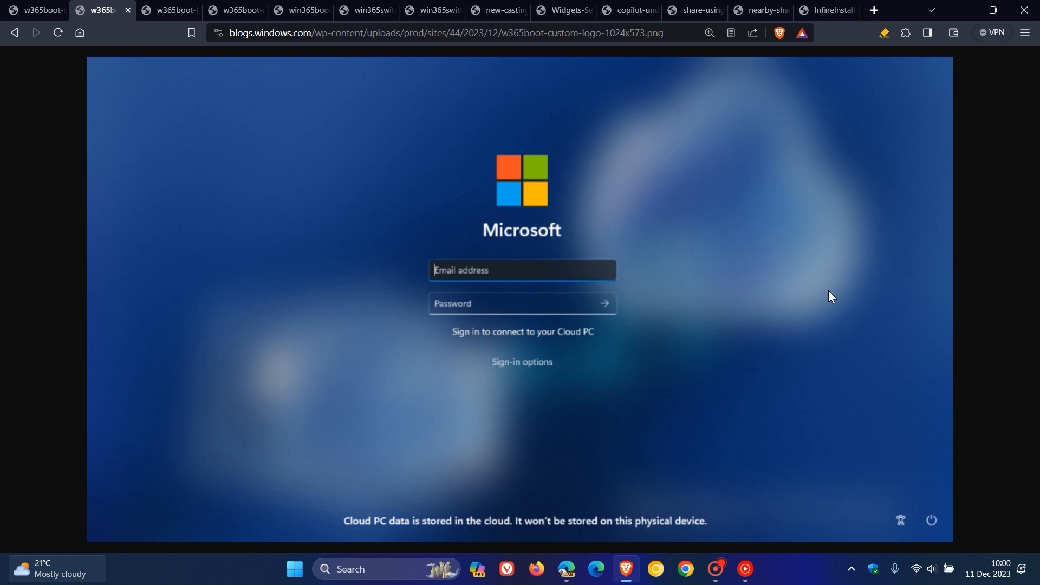
{"action": "mouse_move", "coordinate": [425, 450]}
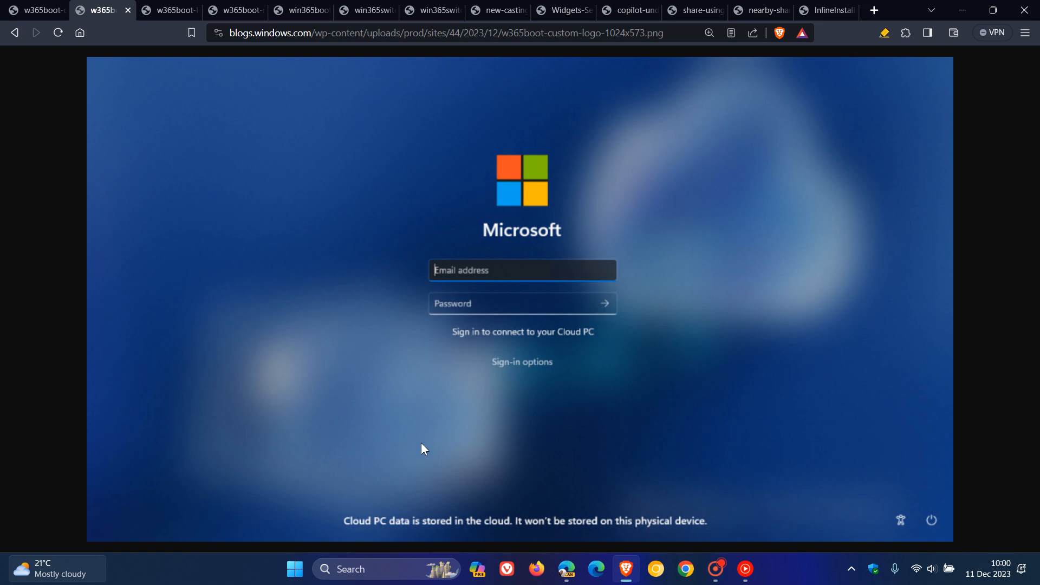
{"action": "mouse_move", "coordinate": [785, 271]}
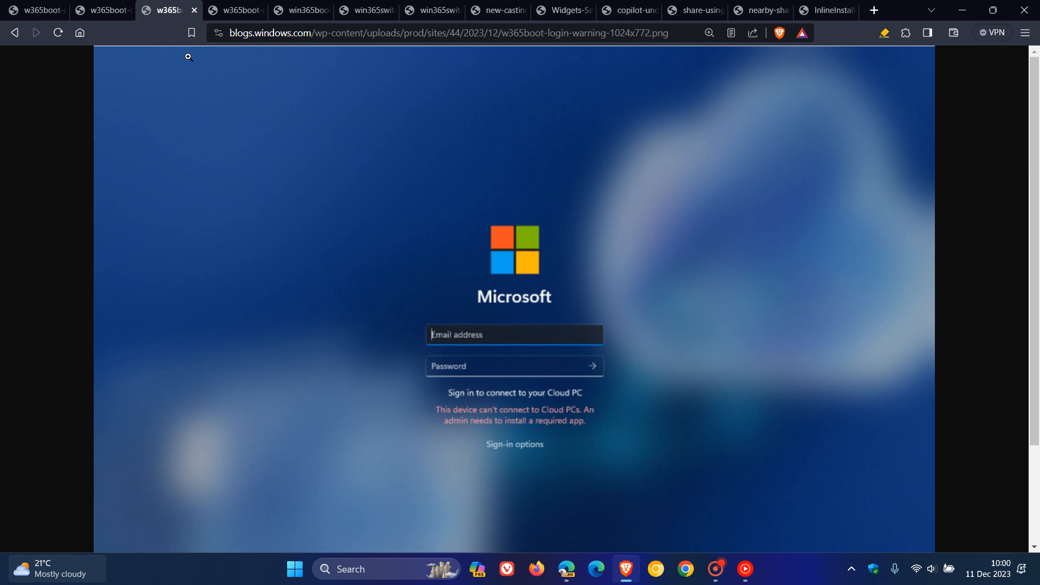
{"action": "mouse_move", "coordinate": [832, 311]}
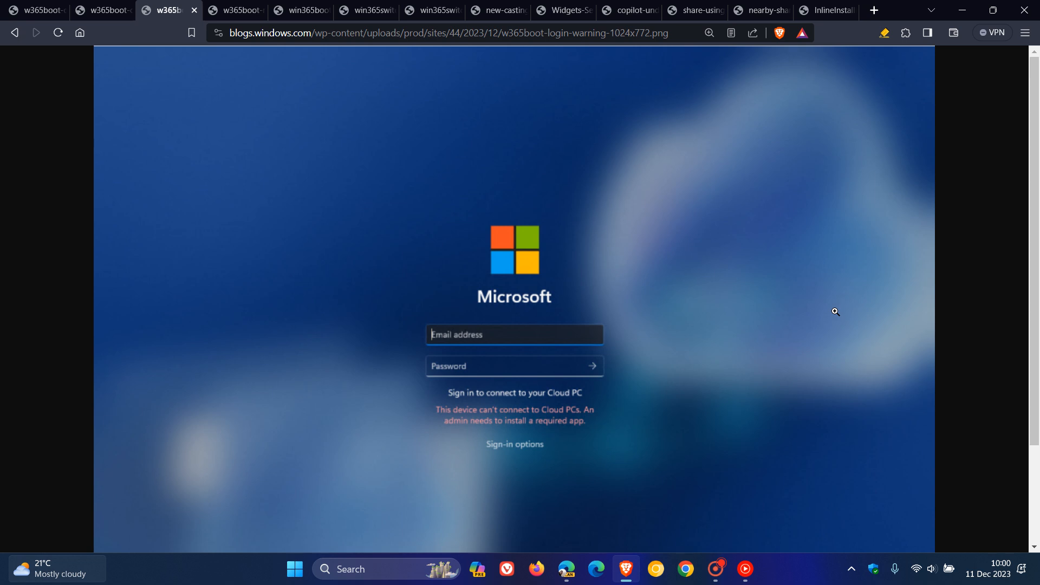
{"action": "mouse_move", "coordinate": [732, 203]}
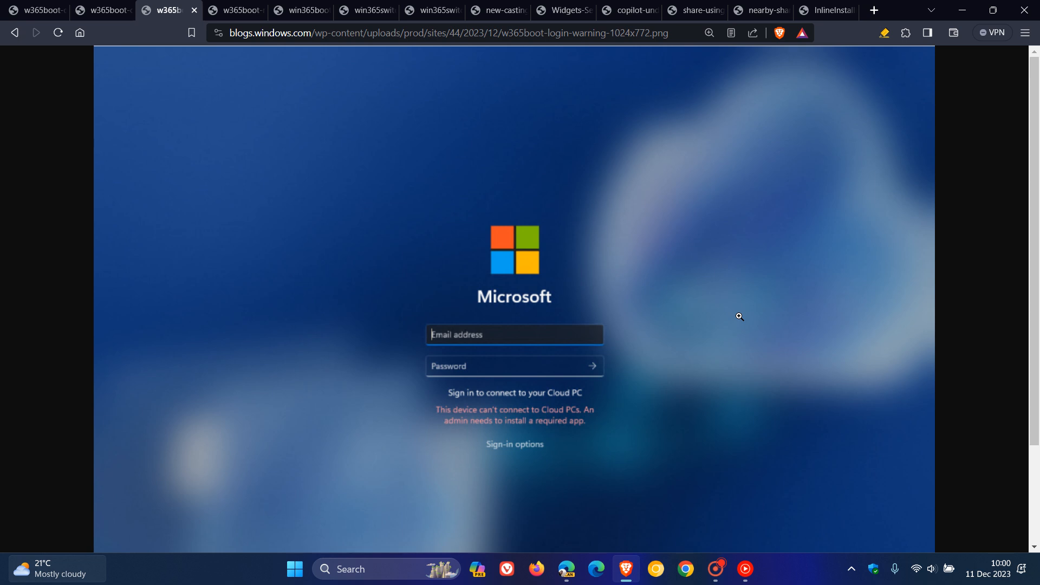
{"action": "mouse_move", "coordinate": [582, 282]}
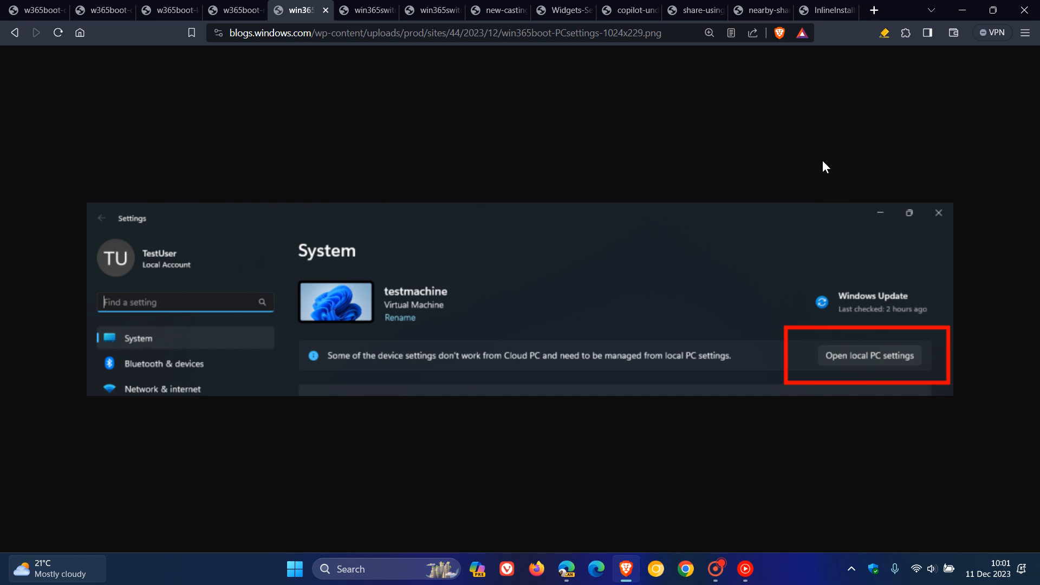
{"action": "mouse_move", "coordinate": [799, 201]}
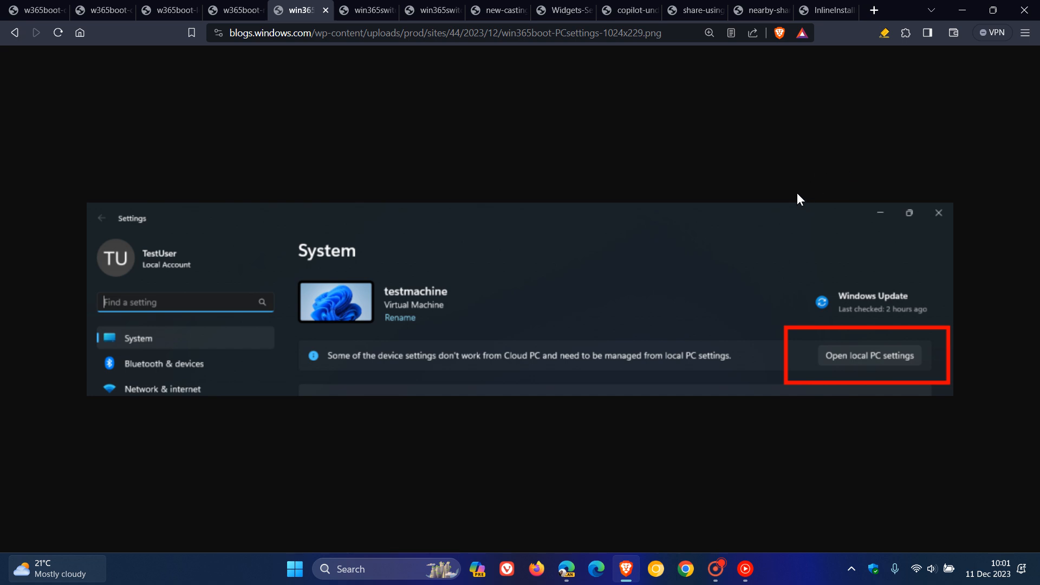
{"action": "mouse_move", "coordinate": [762, 284]}
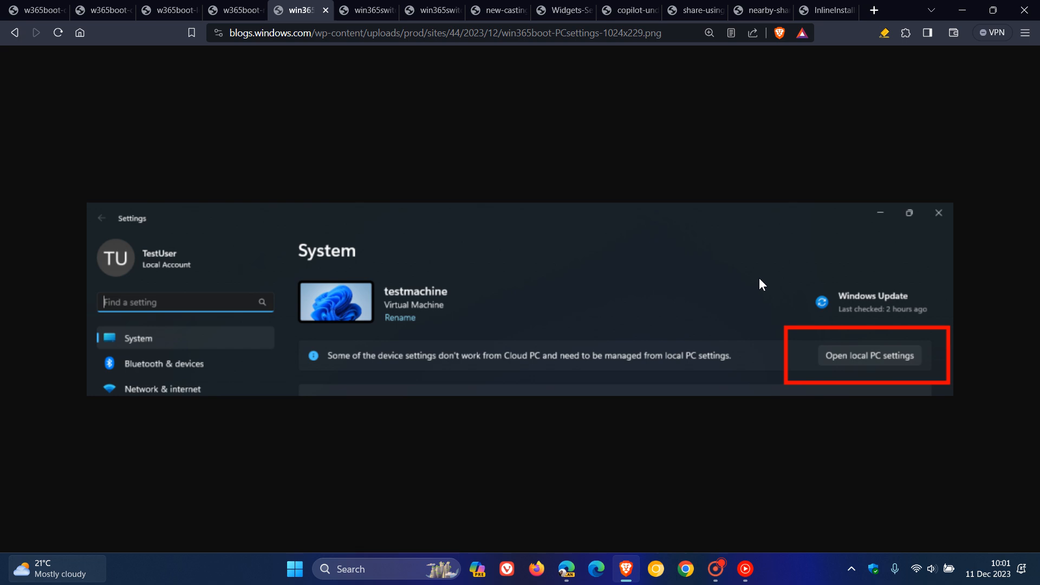
{"action": "mouse_move", "coordinate": [772, 347]}
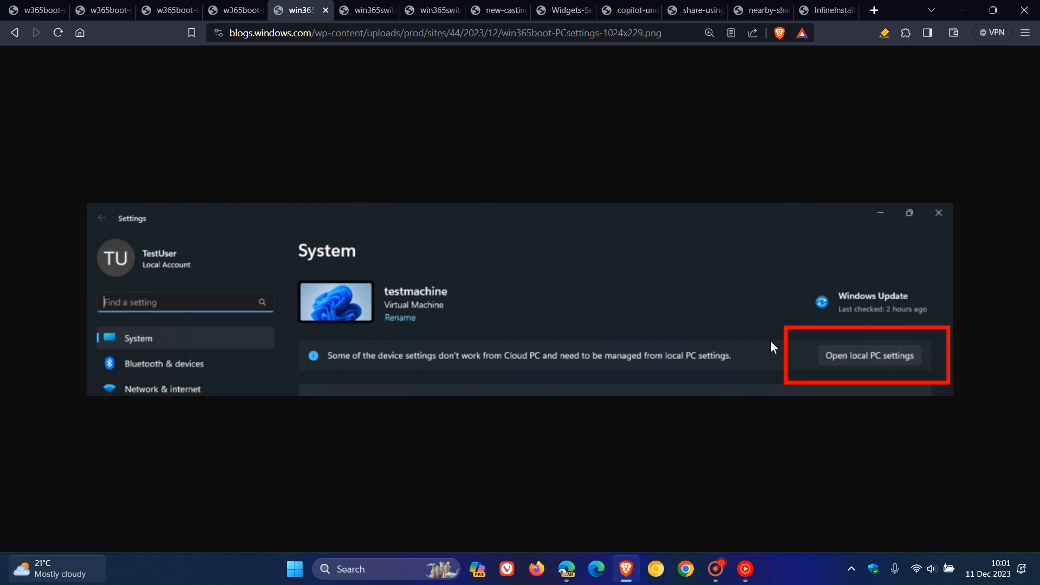
{"action": "mouse_move", "coordinate": [751, 242]}
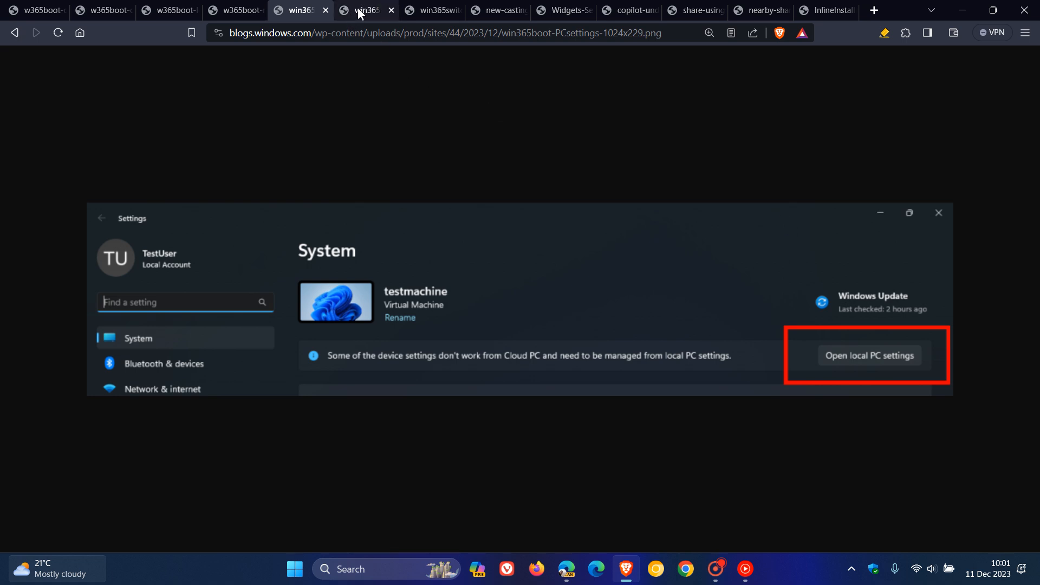
Switch to the Windows 365 Switch Task View screenshot with a Cloud PC disconnecting.
{"action": "left_click", "coordinate": [362, 9]}
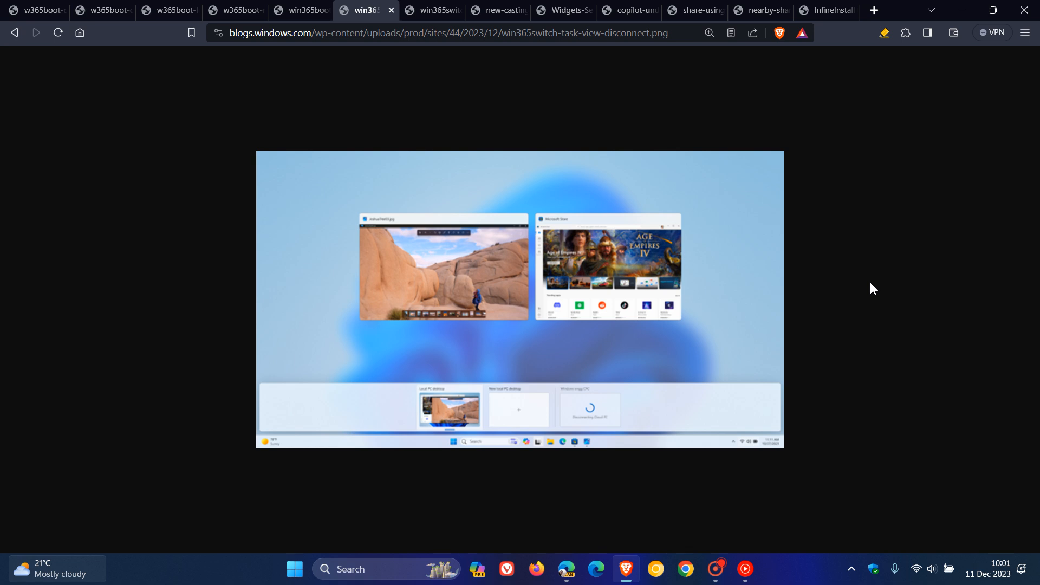
{"action": "mouse_move", "coordinate": [785, 281]}
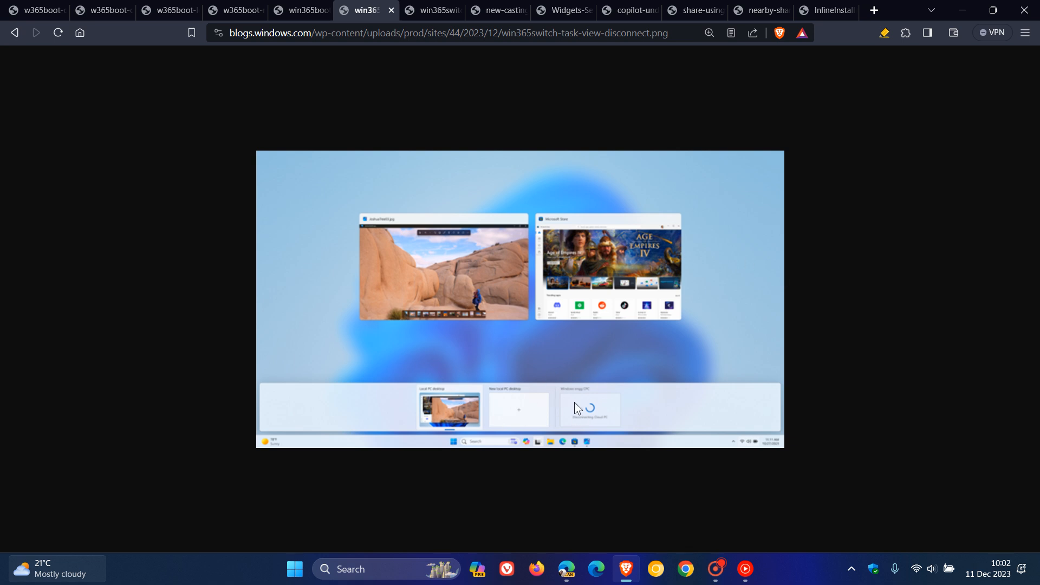
{"action": "mouse_move", "coordinate": [572, 402]}
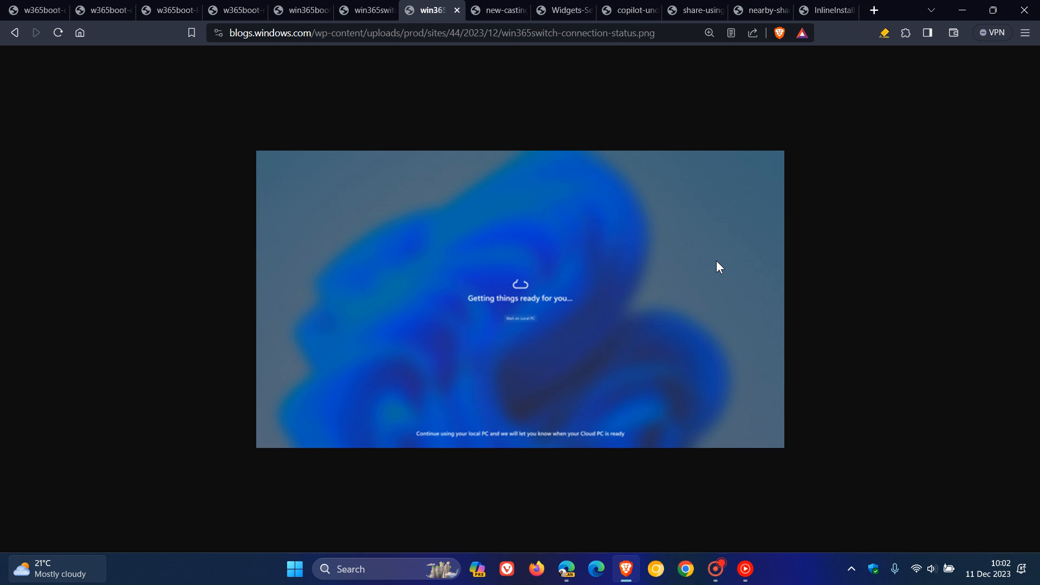
{"action": "mouse_move", "coordinate": [576, 151]}
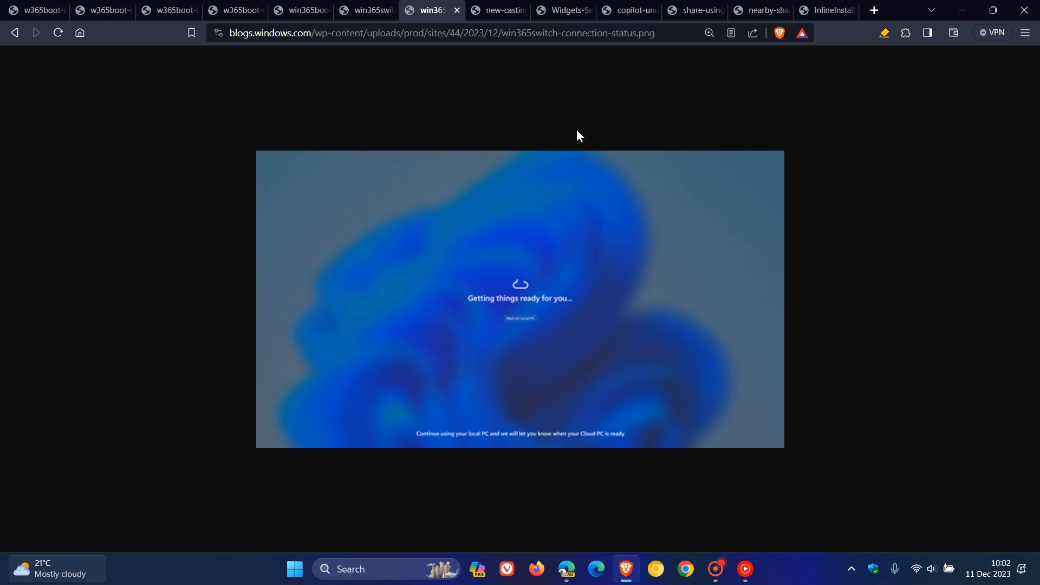
{"action": "mouse_move", "coordinate": [497, 14]}
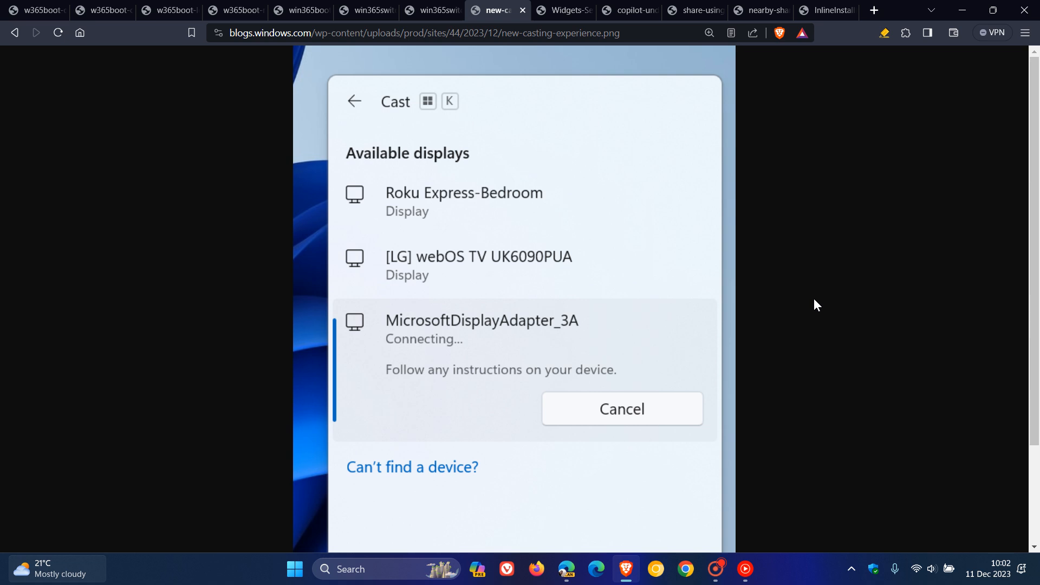
{"action": "mouse_move", "coordinate": [689, 236]}
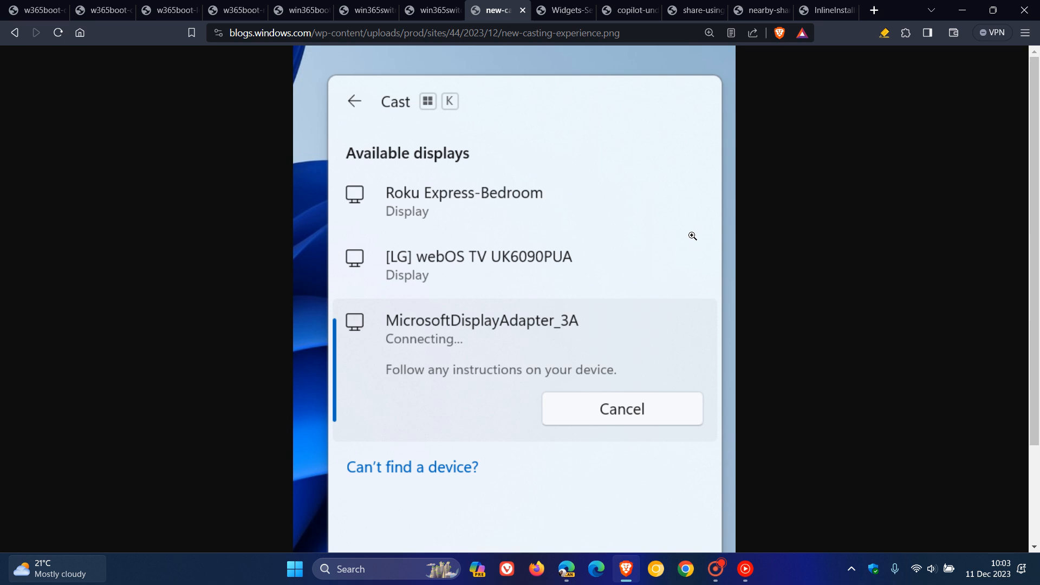
{"action": "mouse_move", "coordinate": [681, 206]}
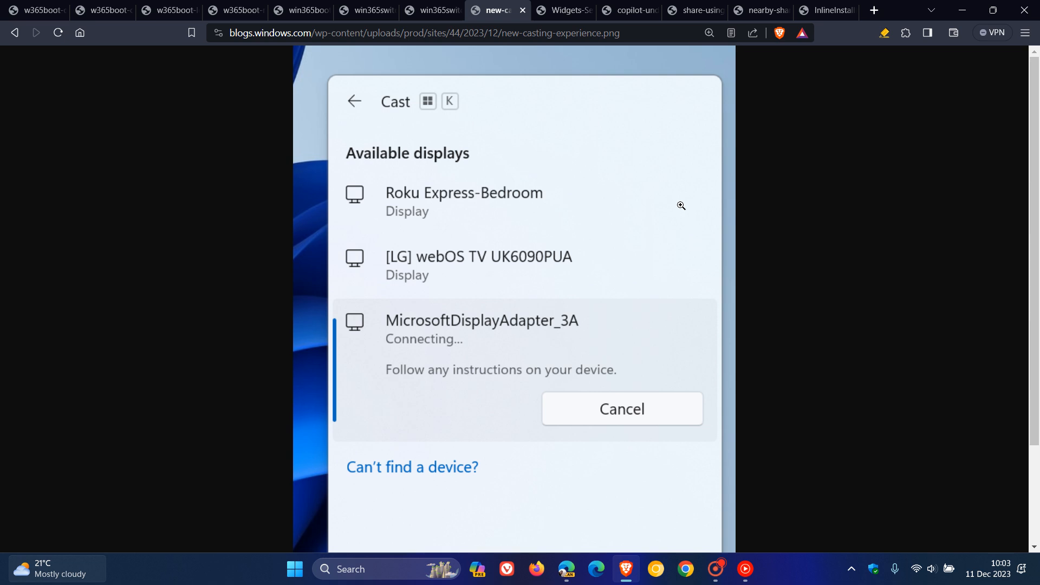
{"action": "mouse_move", "coordinate": [670, 210]}
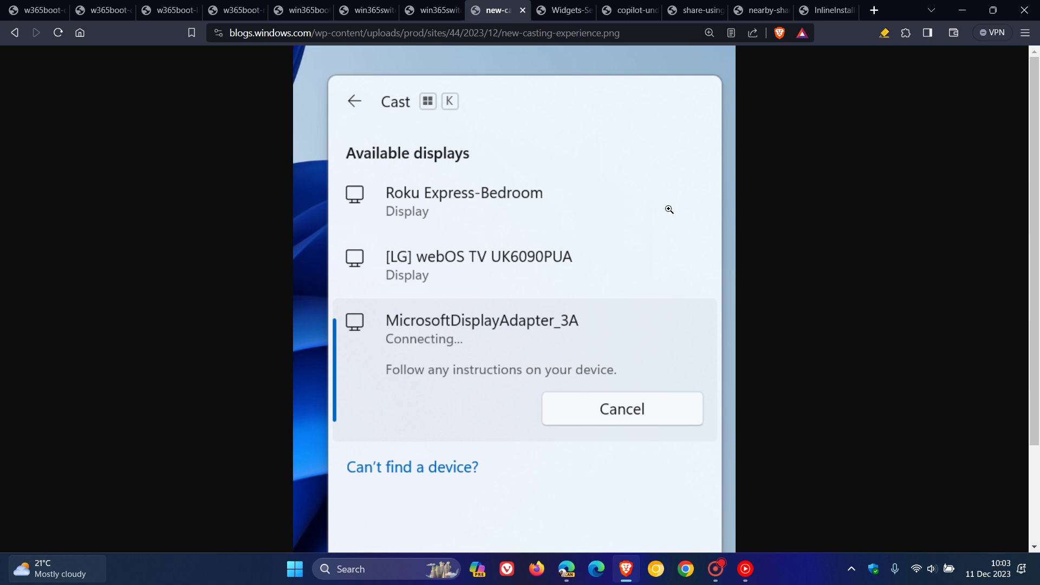
{"action": "mouse_move", "coordinate": [804, 258]}
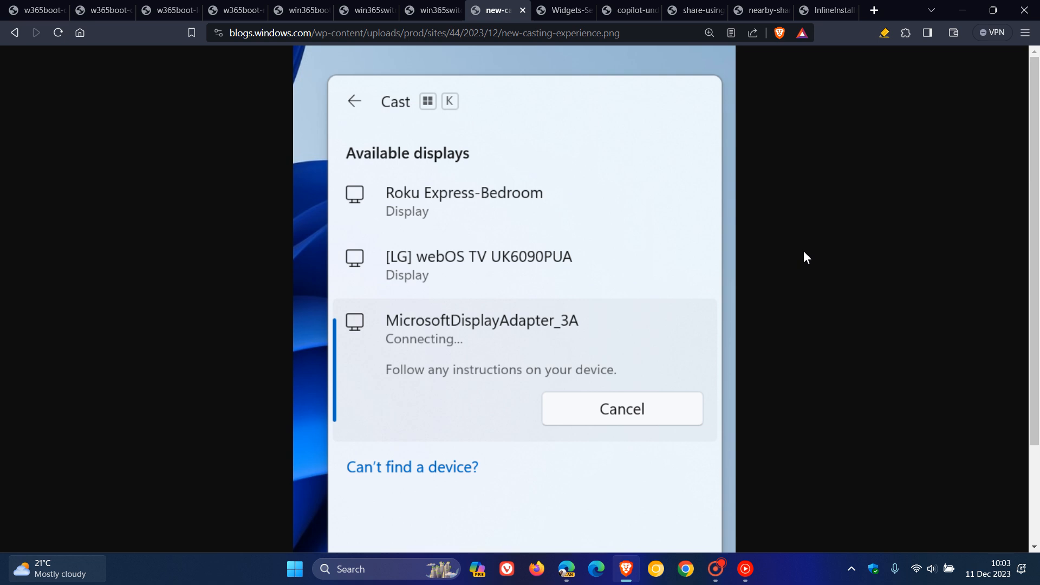
Switch to the Widgets board settings screenshot listing notification and feed options.
{"action": "left_click", "coordinate": [564, 10]}
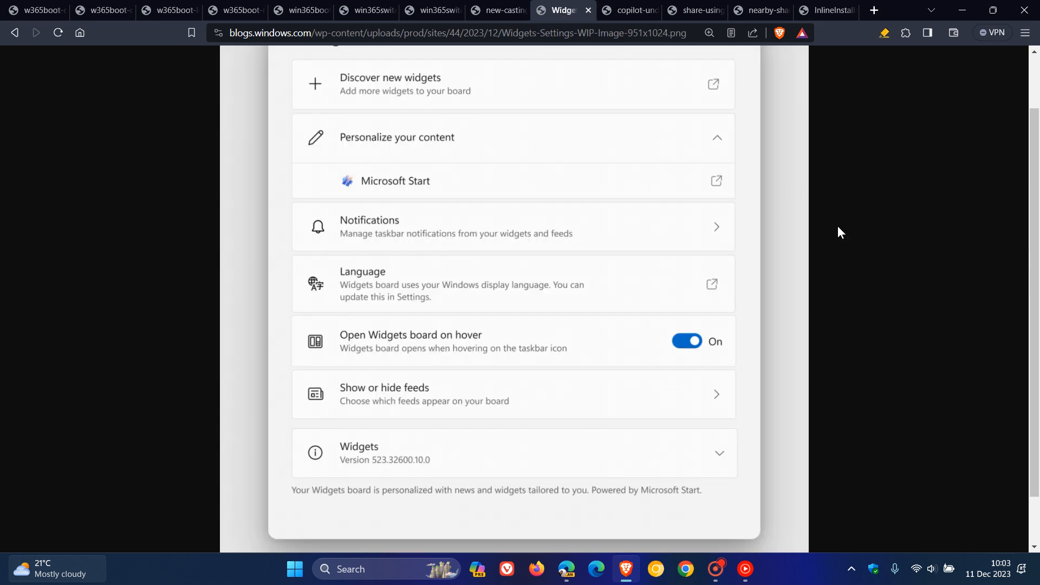
{"action": "mouse_move", "coordinate": [883, 282]}
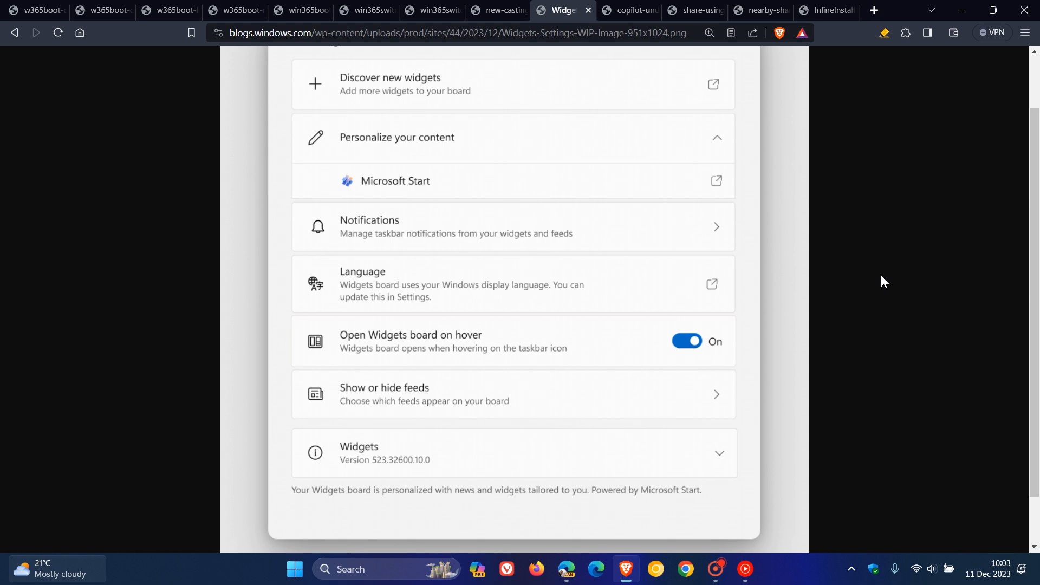
{"action": "mouse_move", "coordinate": [588, 408]}
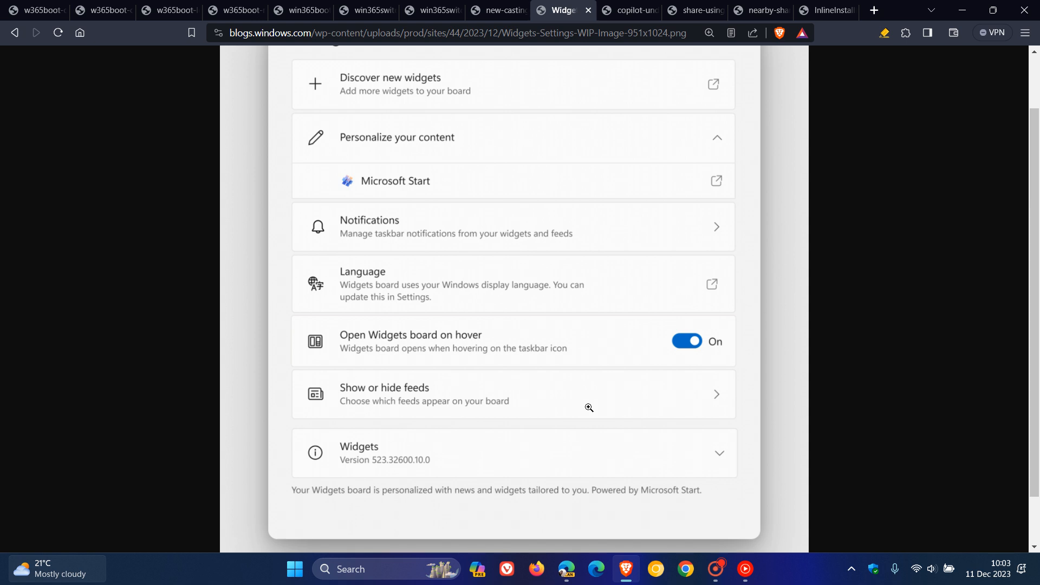
{"action": "mouse_move", "coordinate": [472, 173]}
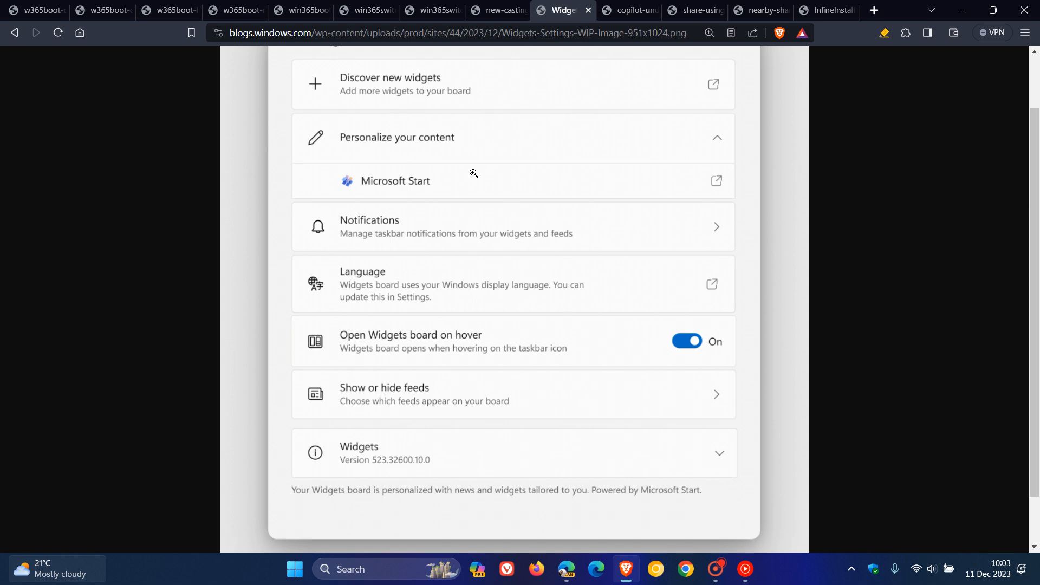
{"action": "mouse_move", "coordinate": [538, 389]}
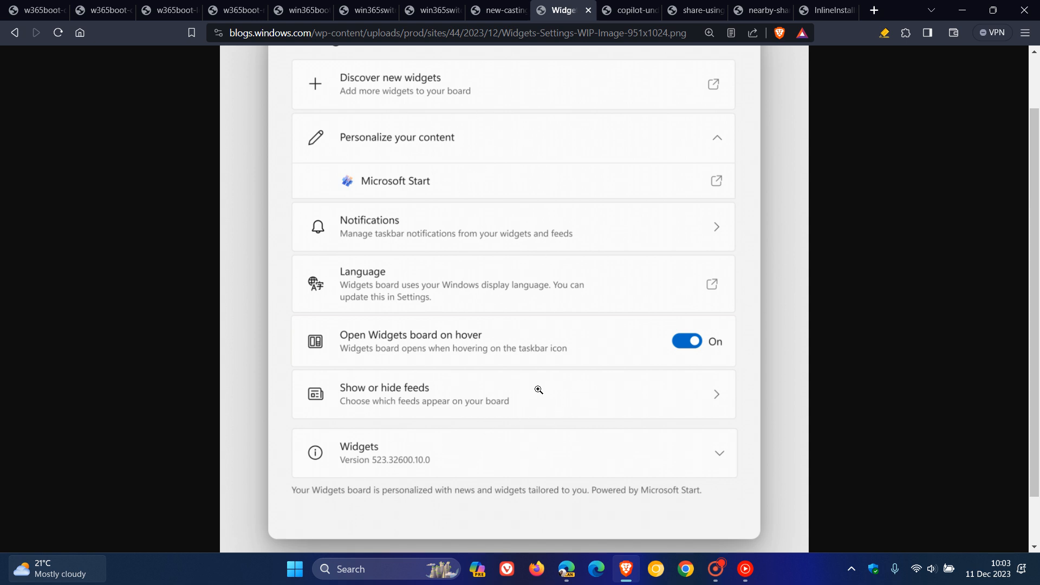
{"action": "mouse_move", "coordinate": [575, 404]}
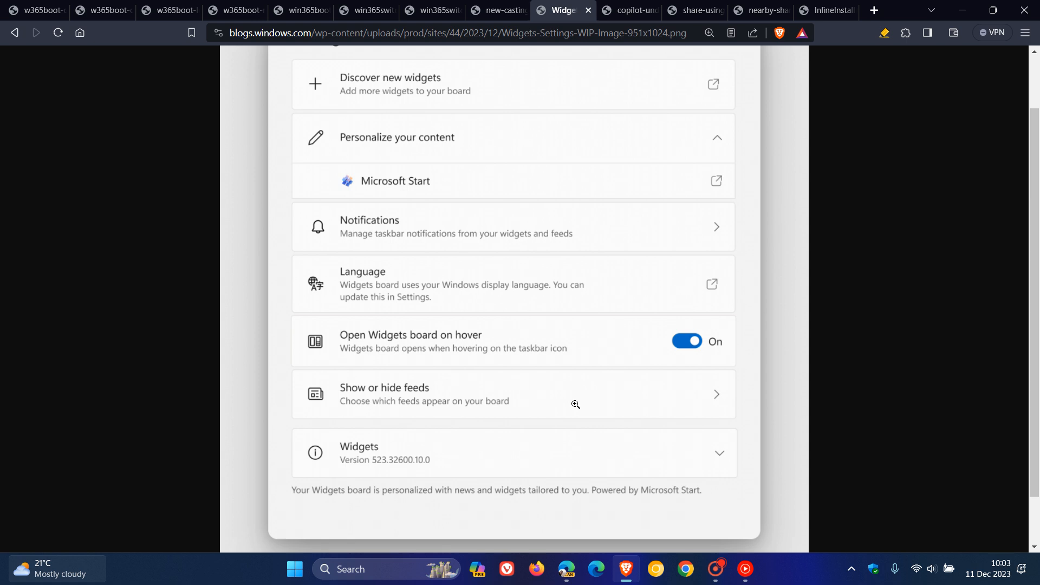
{"action": "mouse_move", "coordinate": [901, 297]}
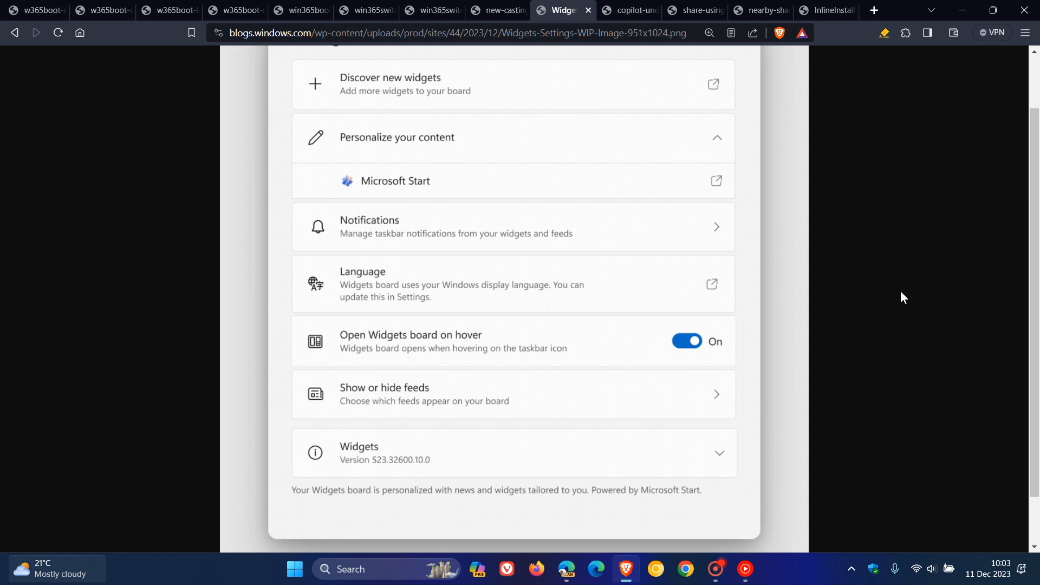
{"action": "mouse_move", "coordinate": [902, 301]}
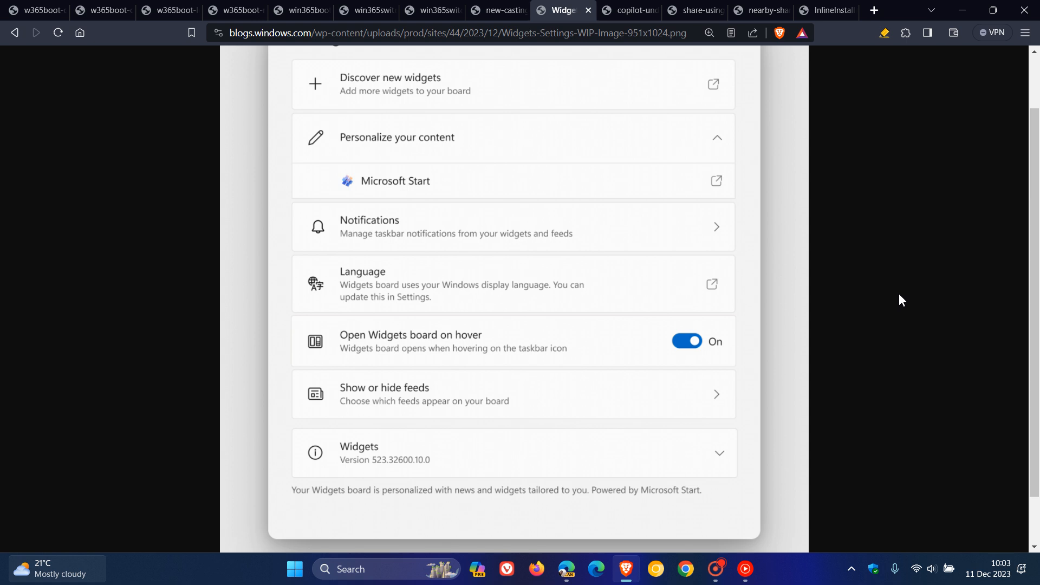
Switch to the Copilot undocking screenshot with the dock option outlined in red.
{"action": "left_click", "coordinate": [629, 10]}
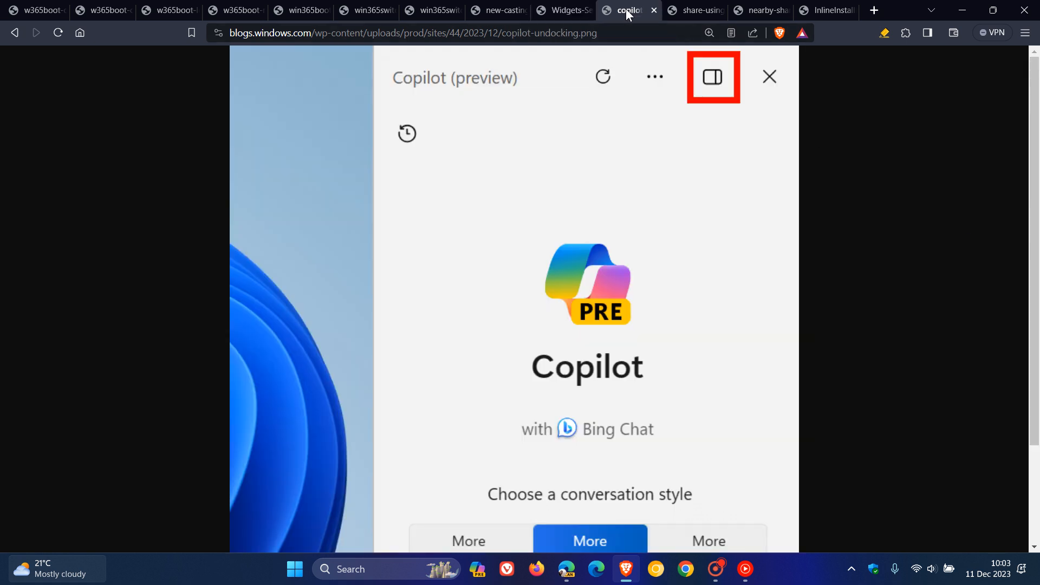
{"action": "mouse_move", "coordinate": [773, 203]}
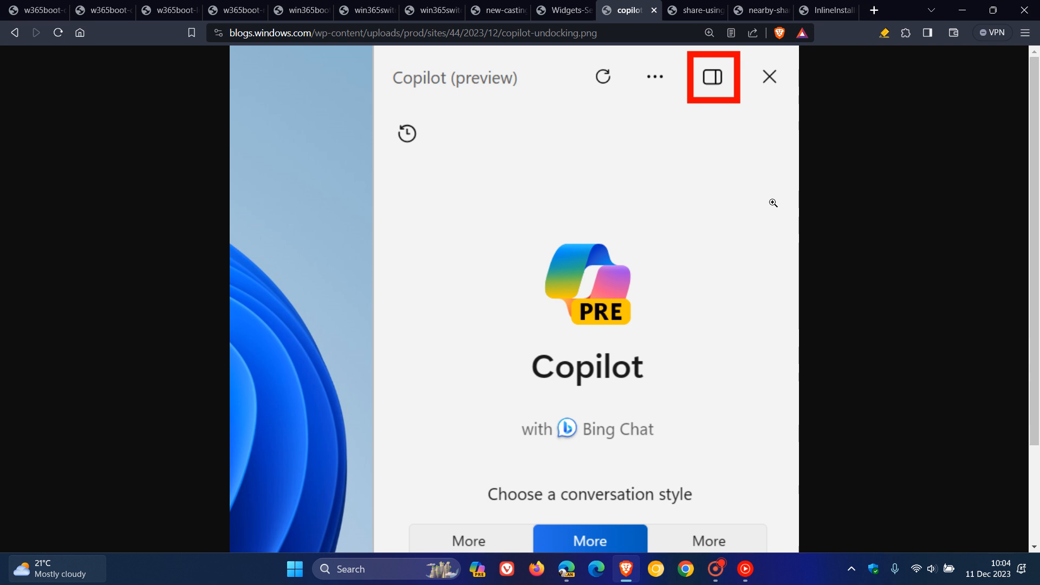
{"action": "mouse_move", "coordinate": [976, 14]}
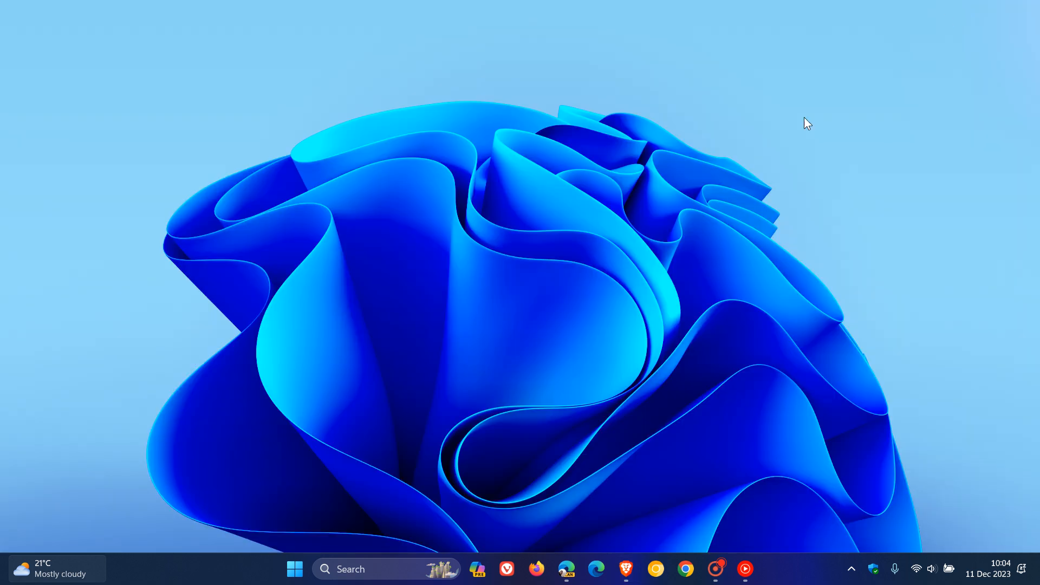
Launch Edge Canary and show the Copilot preview pane in its sidebar.
{"action": "left_click", "coordinate": [604, 567]}
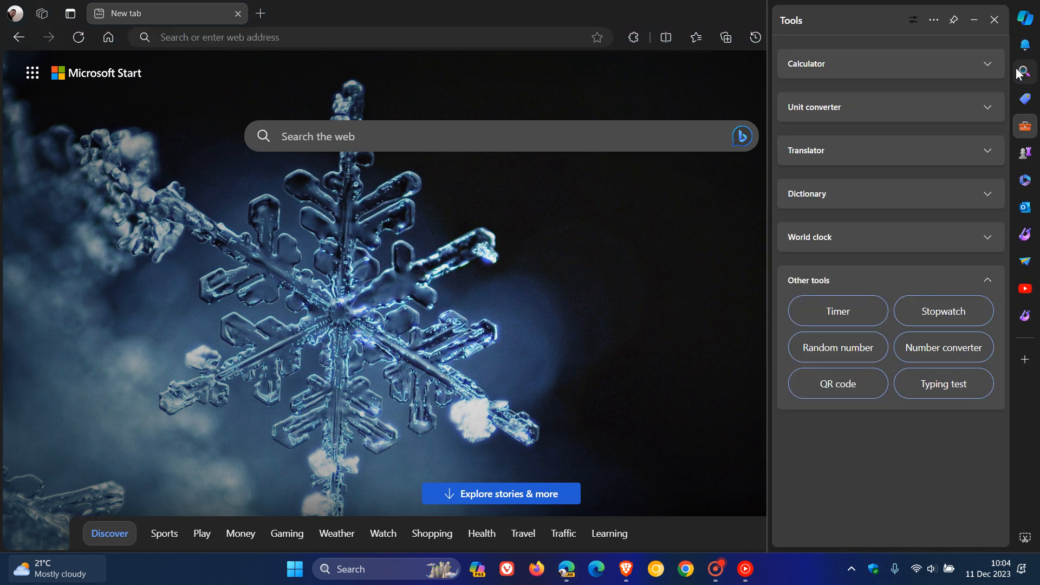
{"action": "left_click", "coordinate": [1028, 20]}
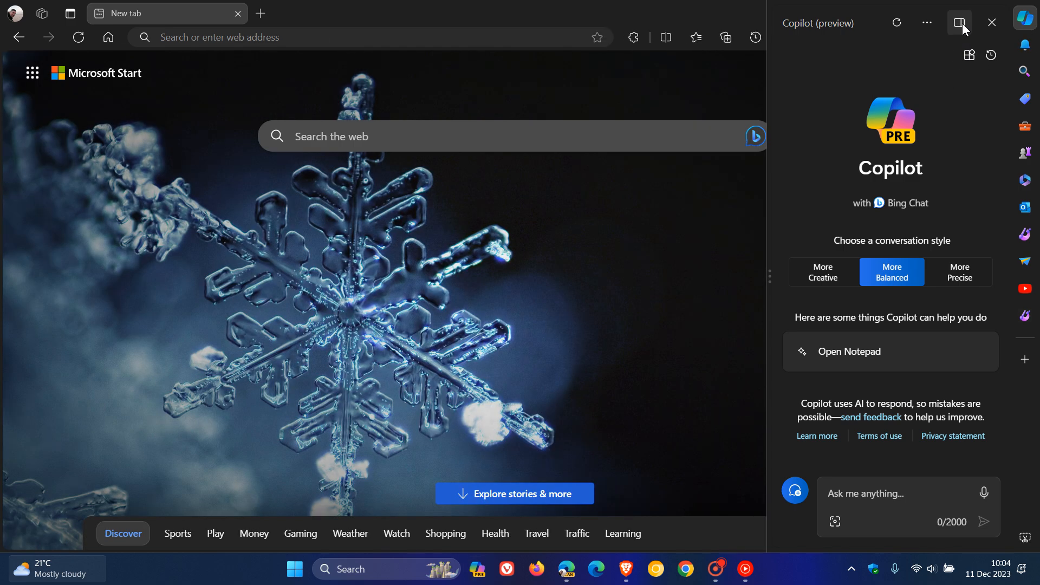
{"action": "mouse_move", "coordinate": [960, 22]}
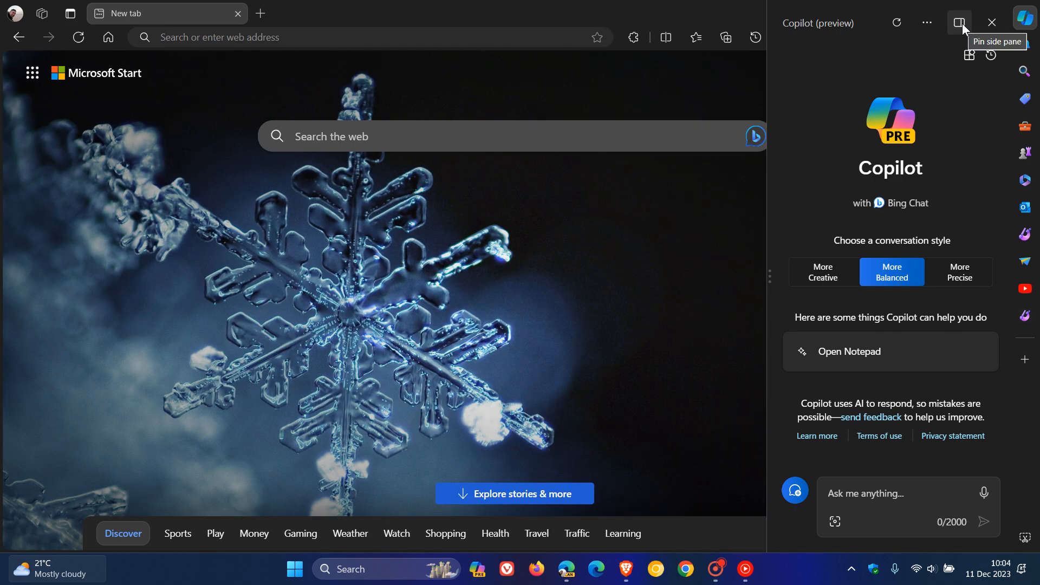
{"action": "mouse_move", "coordinate": [960, 30]}
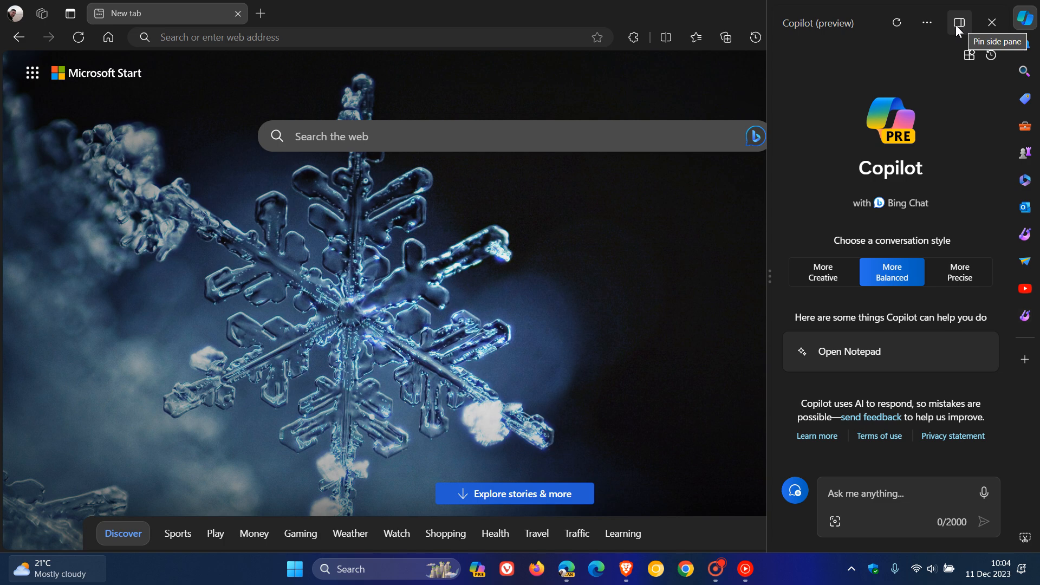
{"action": "mouse_move", "coordinate": [962, 26]}
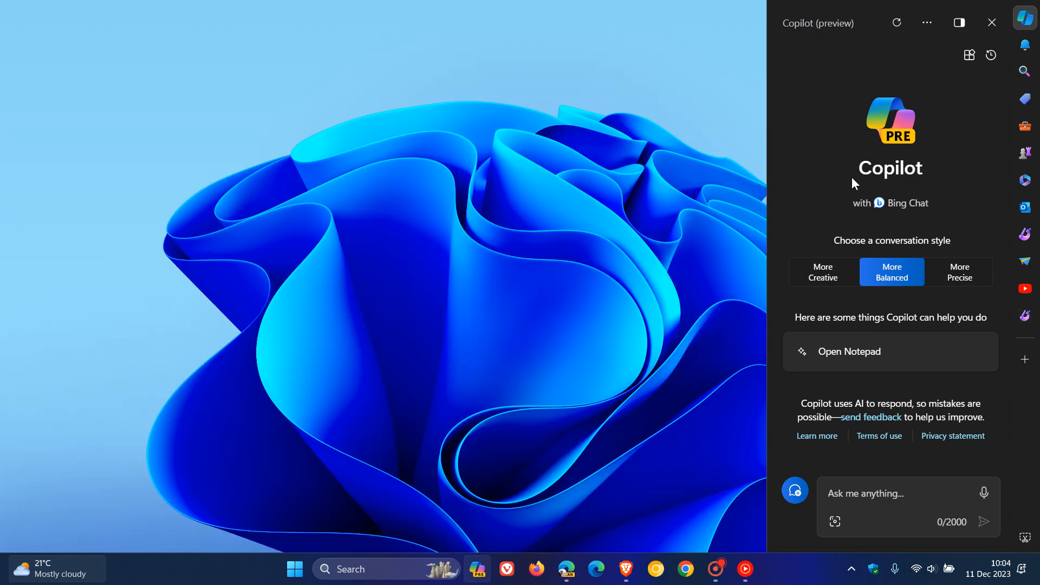
{"action": "mouse_move", "coordinate": [791, 170]}
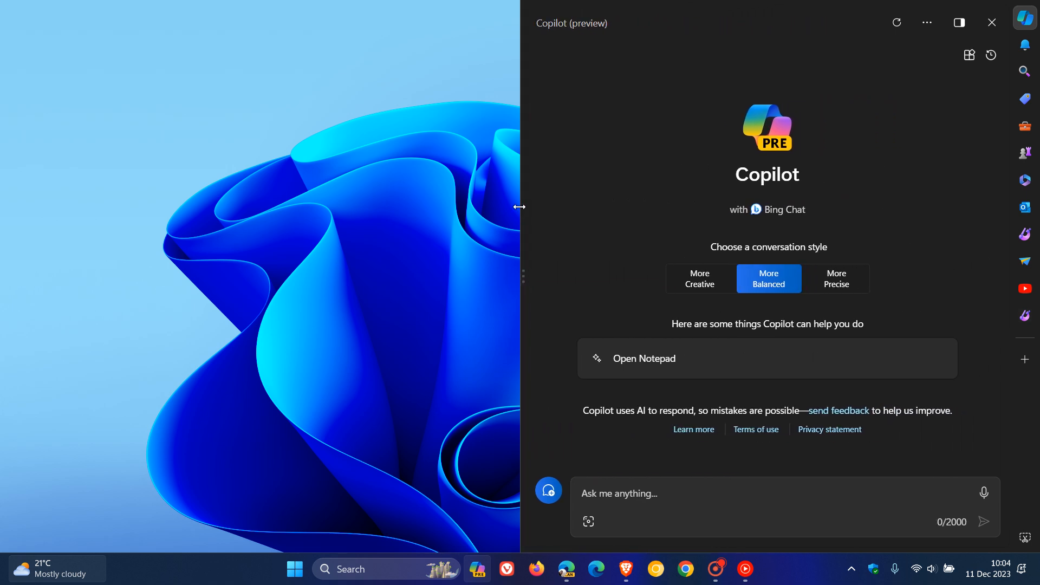
Widen the undocked Copilot pane by dragging its left edge, then close it.
{"action": "left_click_drag", "start_coordinate": [521, 206], "coordinate": [766, 216]}
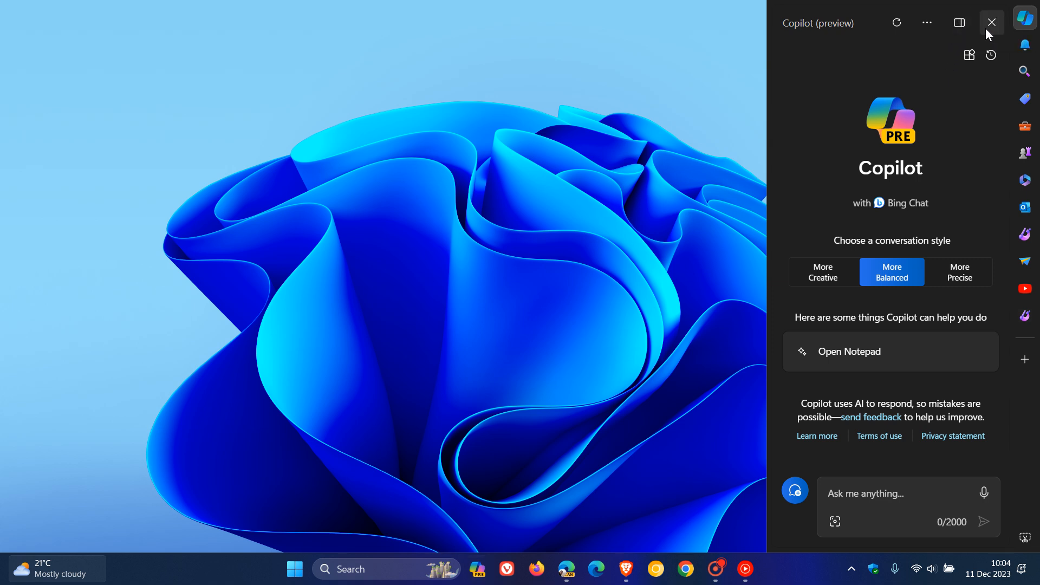
{"action": "left_click", "coordinate": [992, 21]}
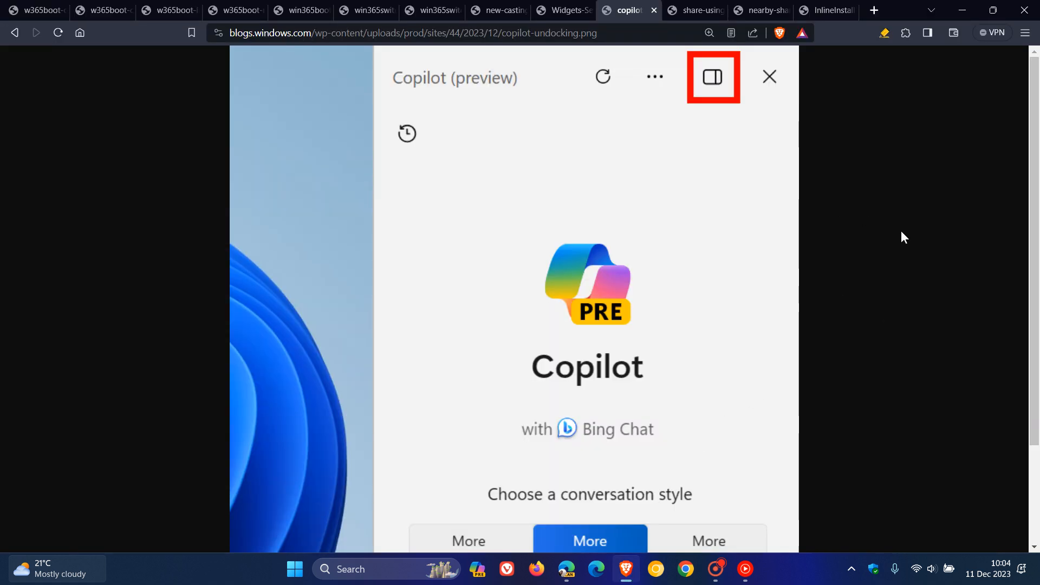
{"action": "mouse_move", "coordinate": [839, 243]}
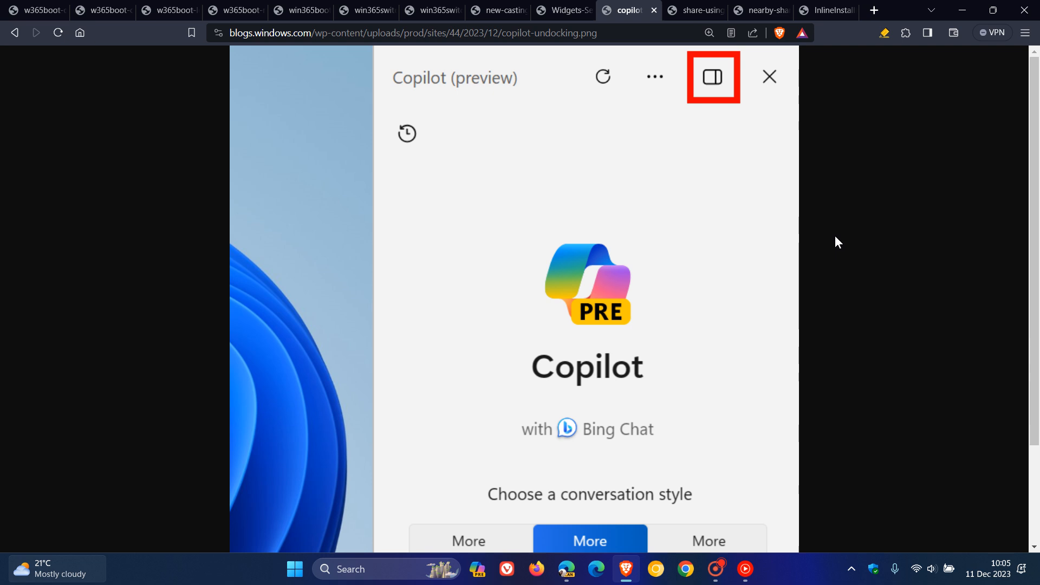
Switch to the share sheet screenshot listing Outlook, Teams and WhatsApp targets.
{"action": "left_click", "coordinate": [702, 11]}
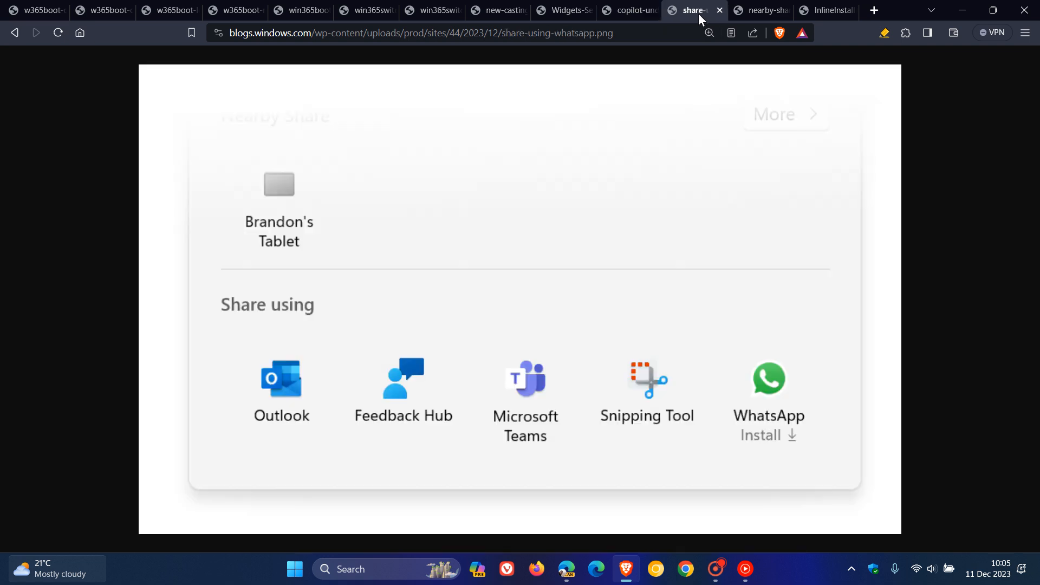
{"action": "mouse_move", "coordinate": [888, 241]}
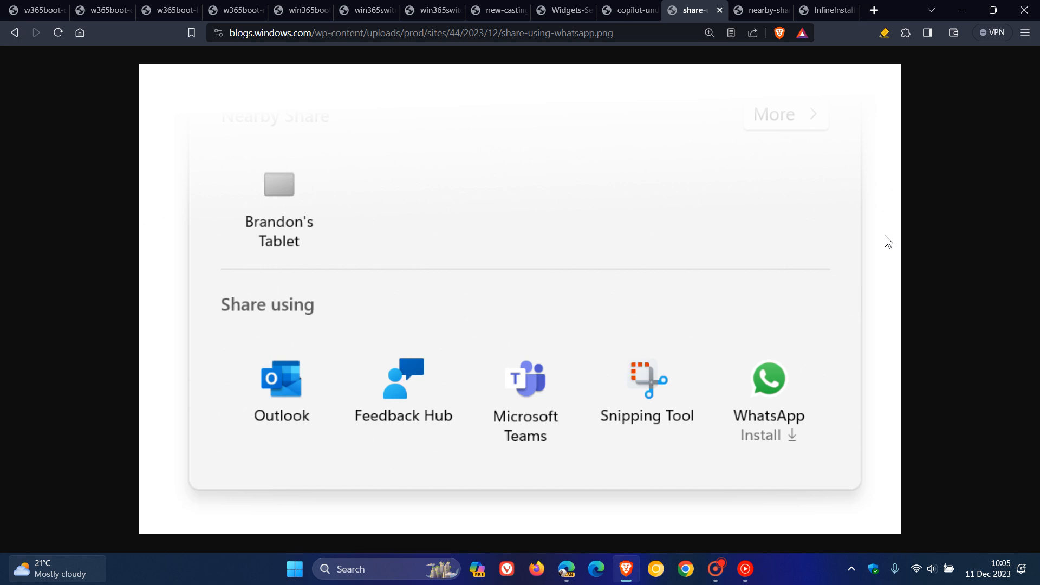
{"action": "mouse_move", "coordinate": [801, 444]}
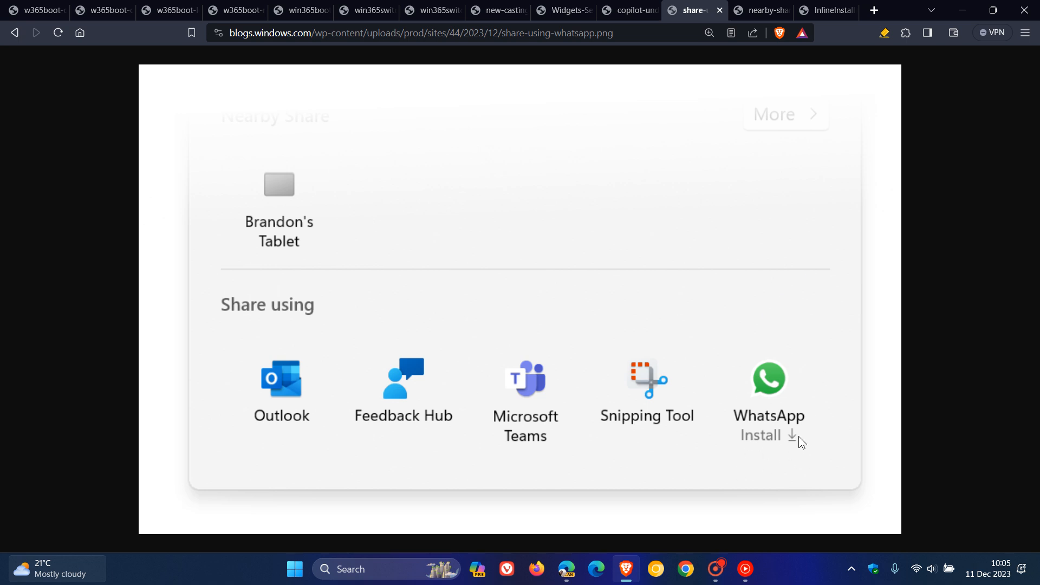
{"action": "mouse_move", "coordinate": [904, 364]}
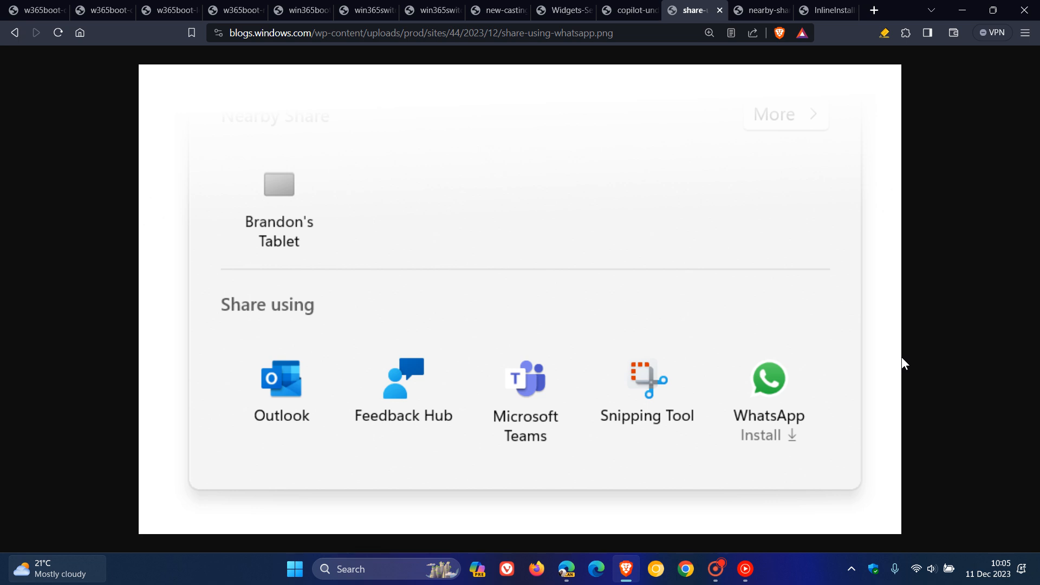
{"action": "mouse_move", "coordinate": [771, 57]}
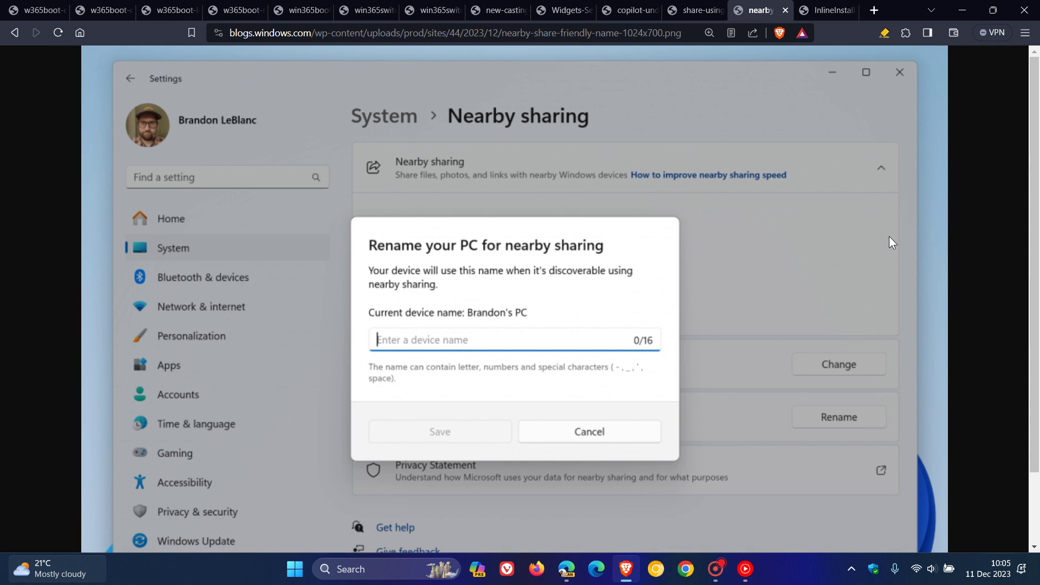
{"action": "mouse_move", "coordinate": [854, 249]}
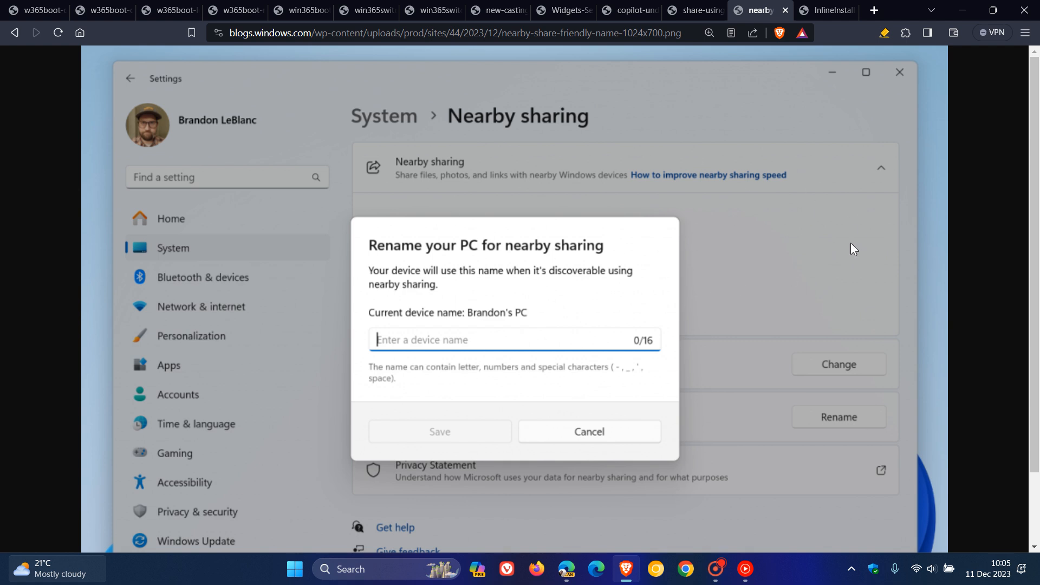
{"action": "mouse_move", "coordinate": [841, 232]}
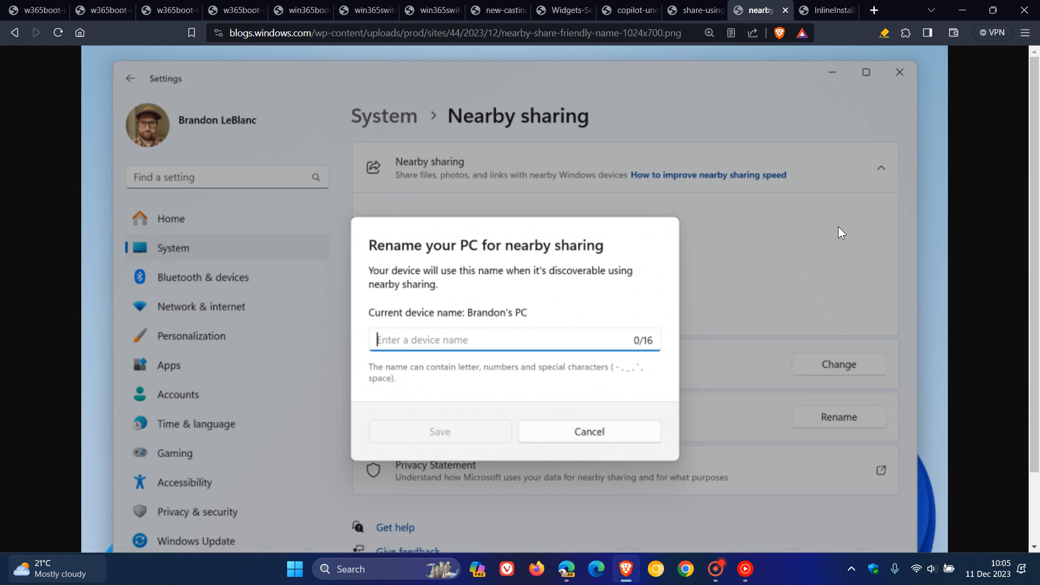
{"action": "mouse_move", "coordinate": [795, 209]}
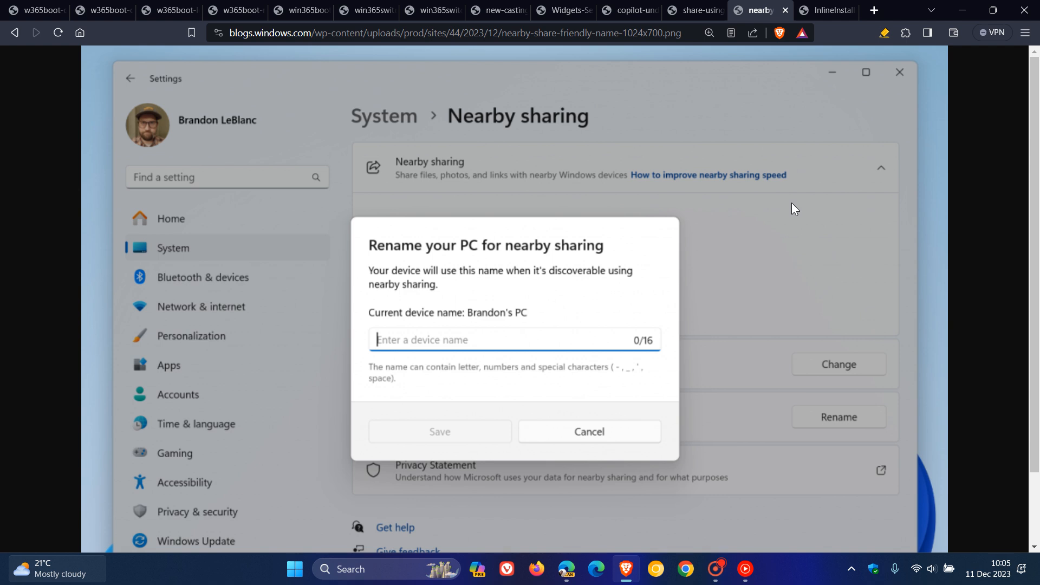
Switch to the inline app install GIF tab showing a scanner app downloading.
{"action": "left_click", "coordinate": [826, 10]}
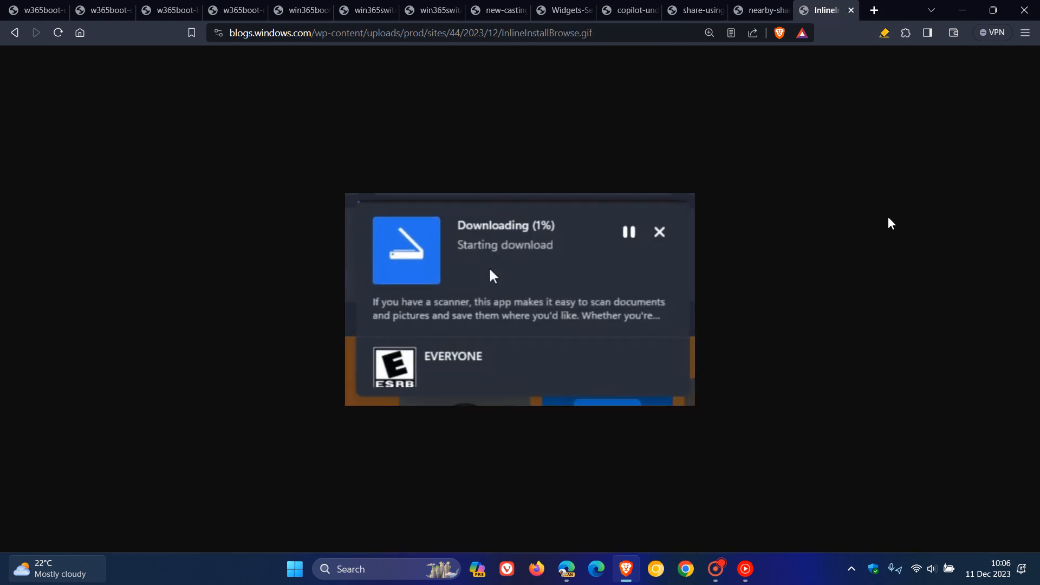
{"action": "mouse_move", "coordinate": [561, 288]}
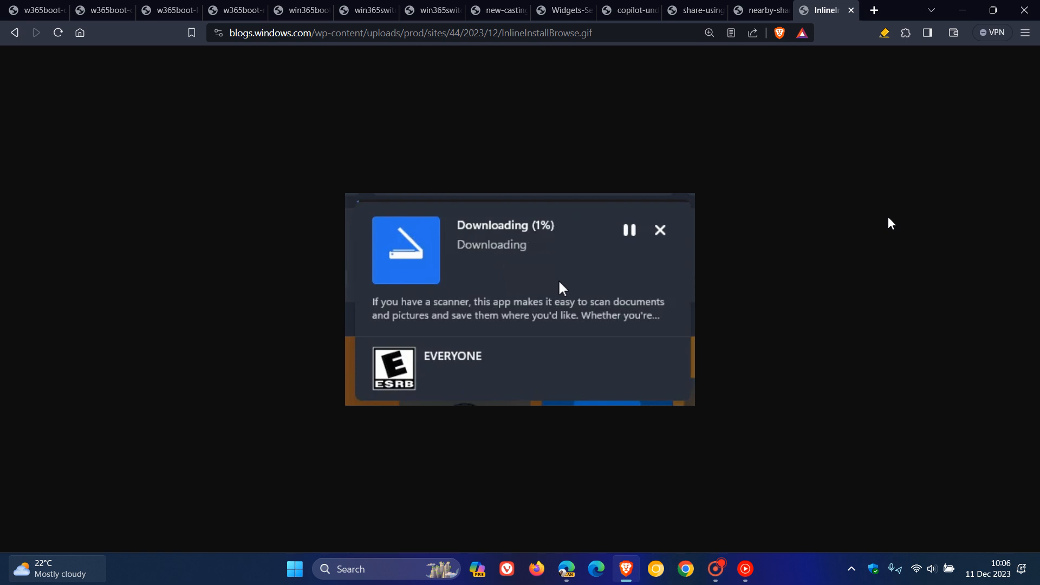
{"action": "mouse_move", "coordinate": [594, 294]}
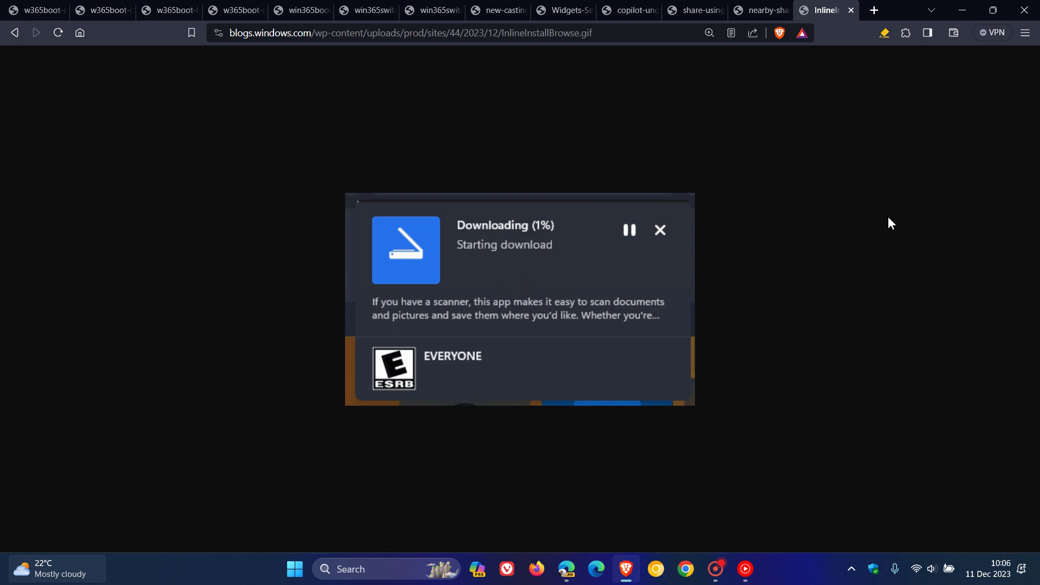
{"action": "mouse_move", "coordinate": [561, 286]}
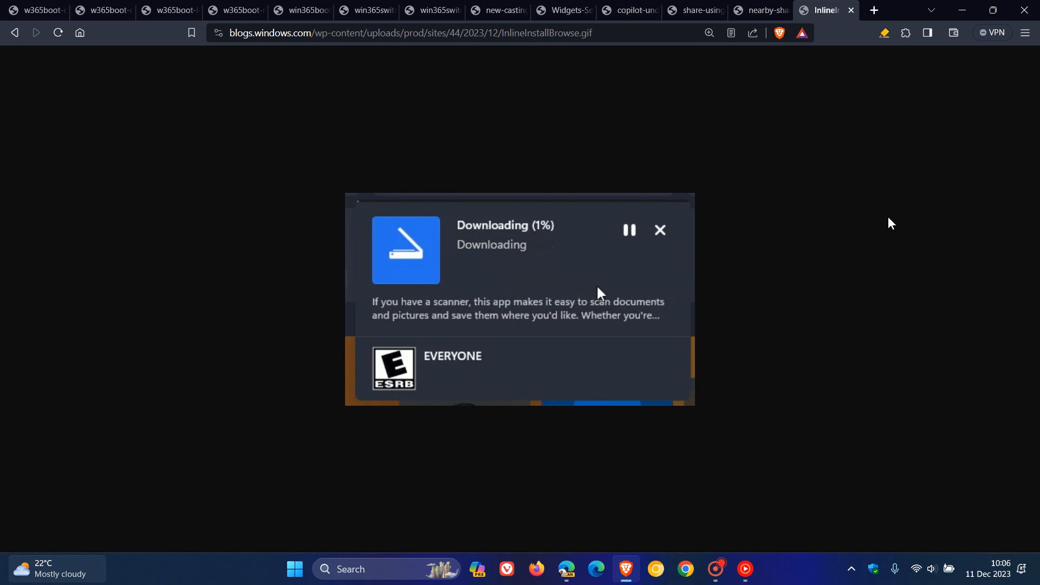
{"action": "mouse_move", "coordinate": [636, 258]}
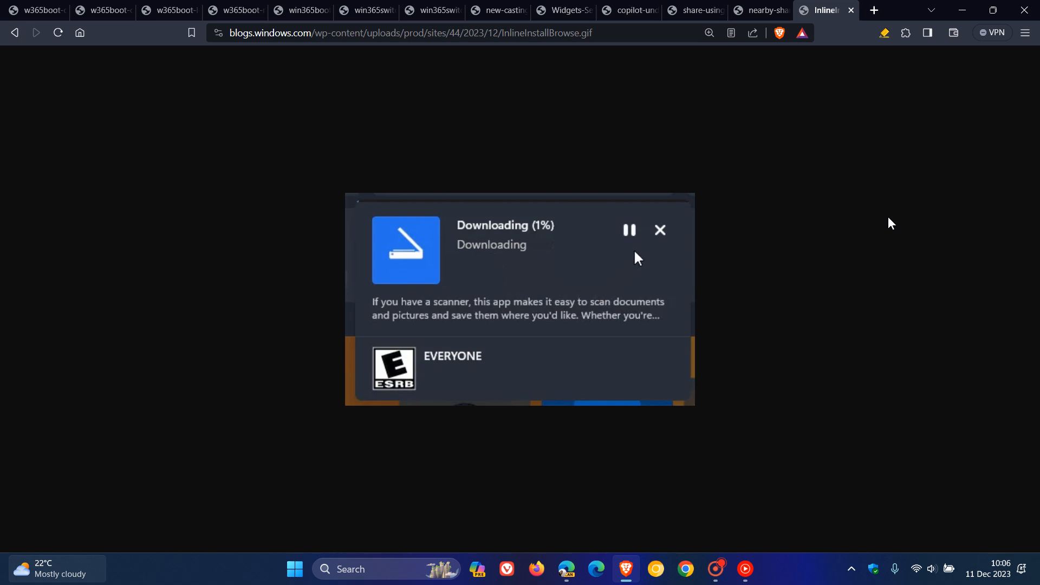
{"action": "mouse_move", "coordinate": [602, 263]}
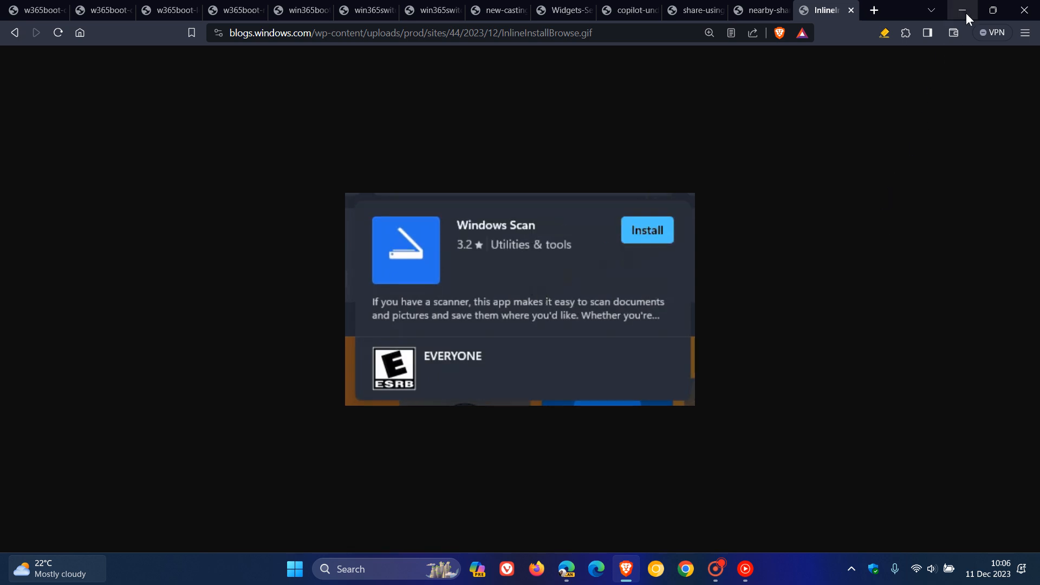
Minimise Brave so only the desktop wallpaper and taskbar remain.
{"action": "left_click", "coordinate": [964, 9]}
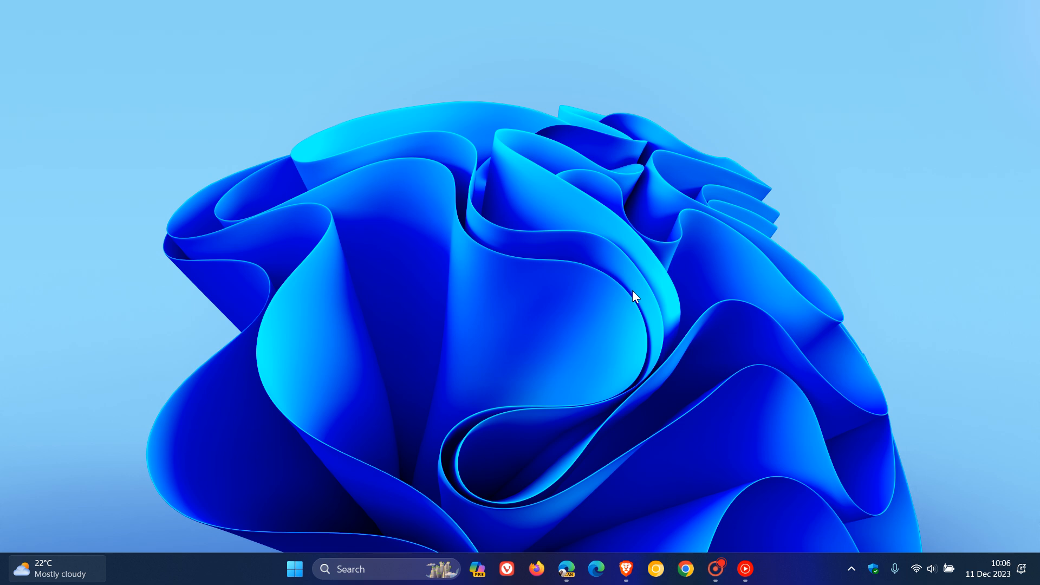
{"action": "mouse_move", "coordinate": [728, 143]}
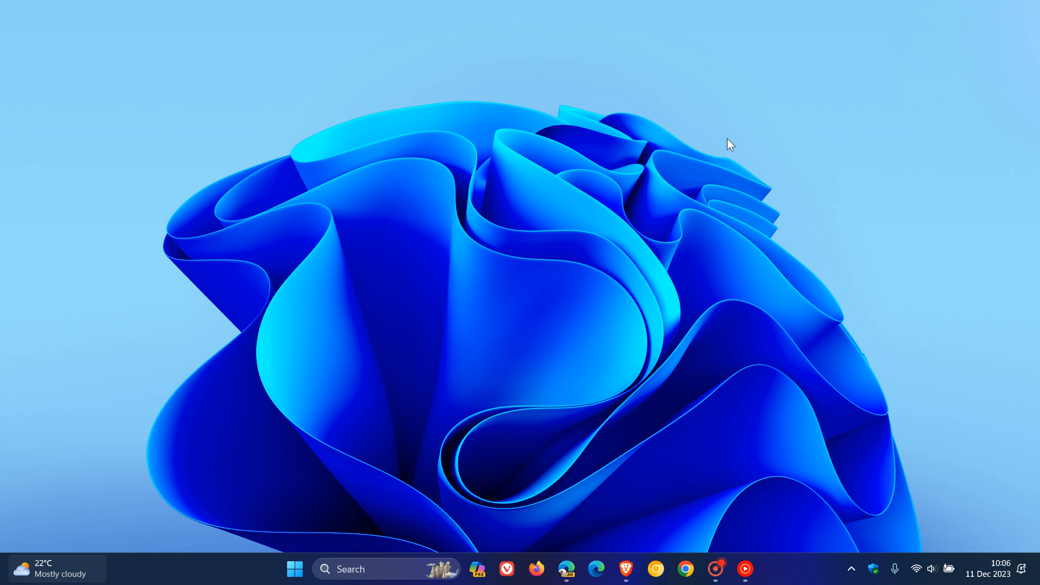